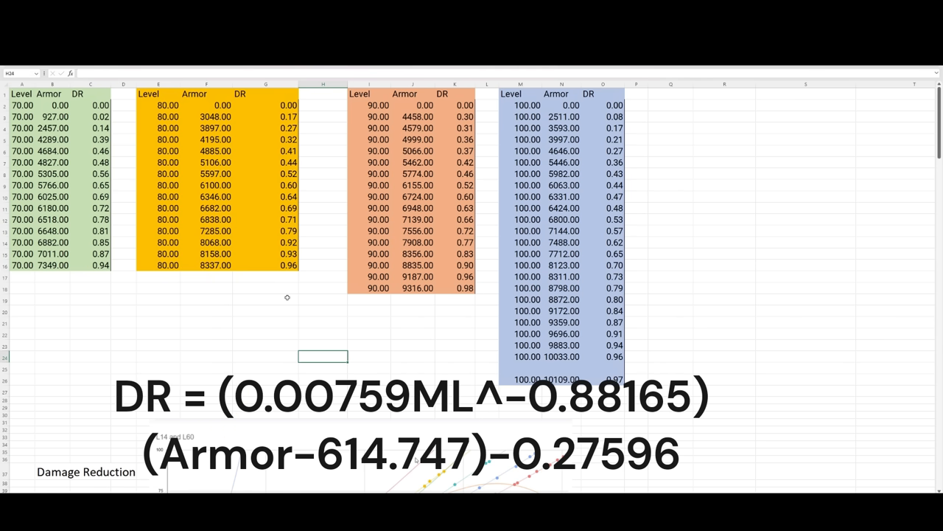
# Step: Highlight the level 70 armor and DR values, pointing out DR 0.65
pyautogui.scroll(-3)
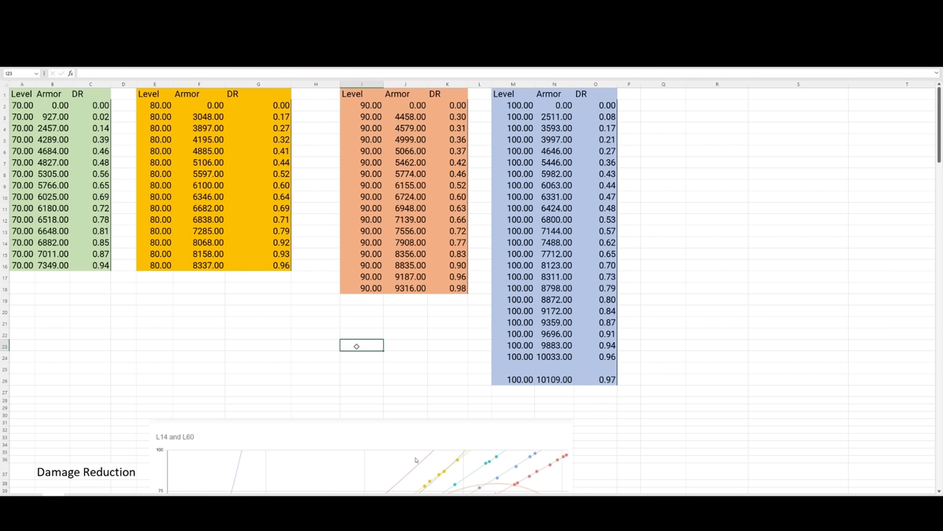
pyautogui.moveTo(263, 302)
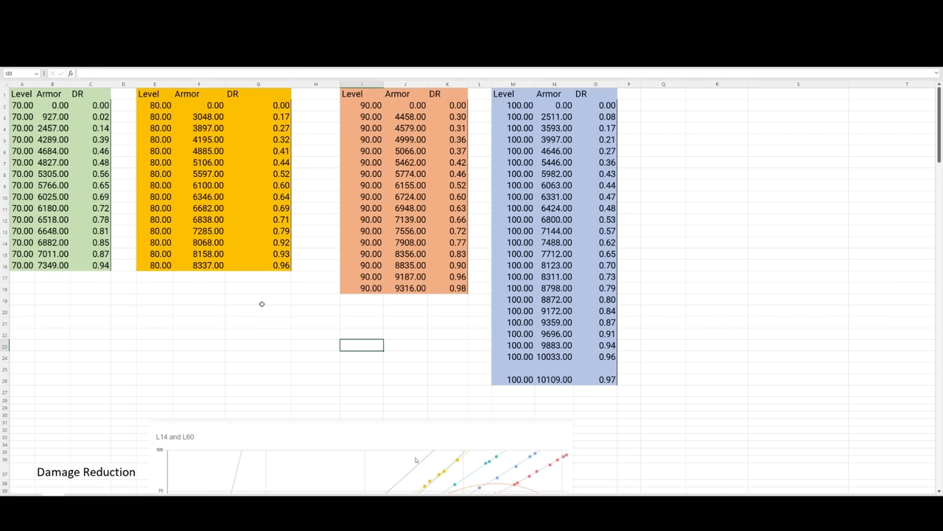
pyautogui.moveTo(263, 312)
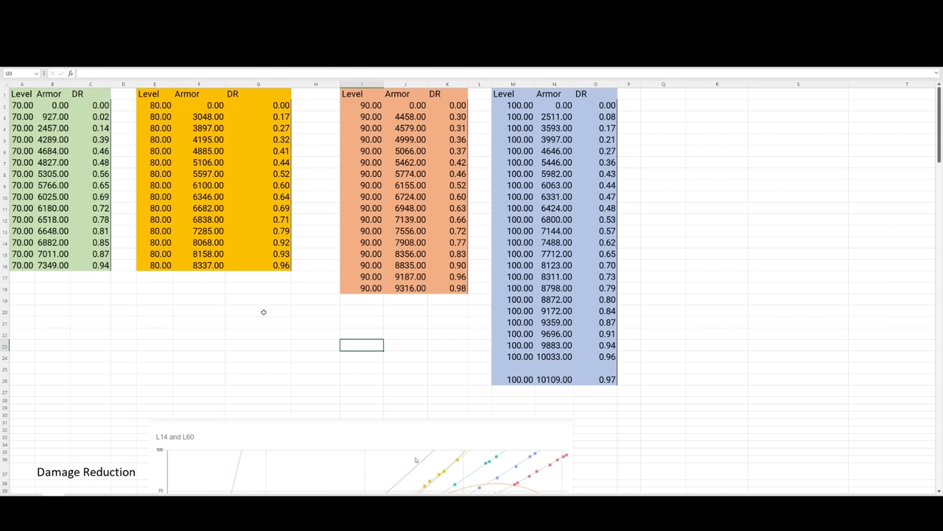
pyautogui.moveTo(123, 235)
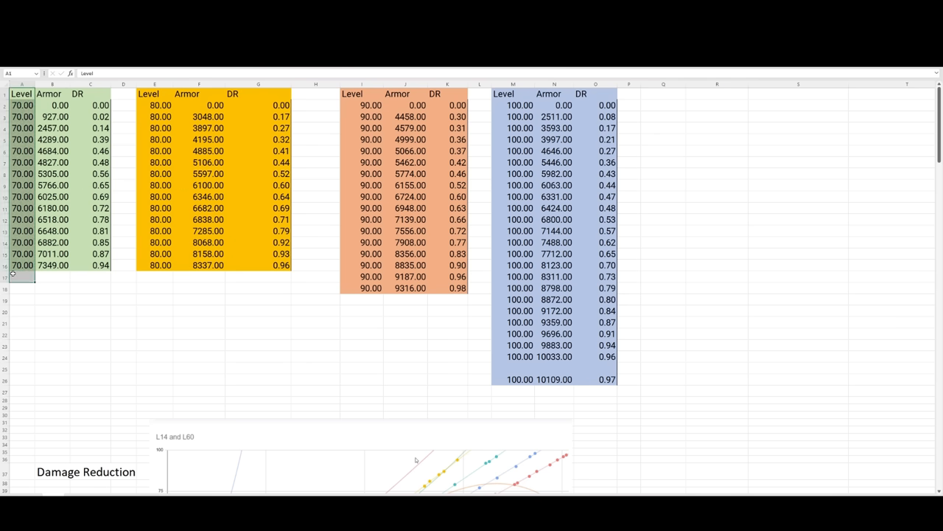
pyautogui.click(52, 94)
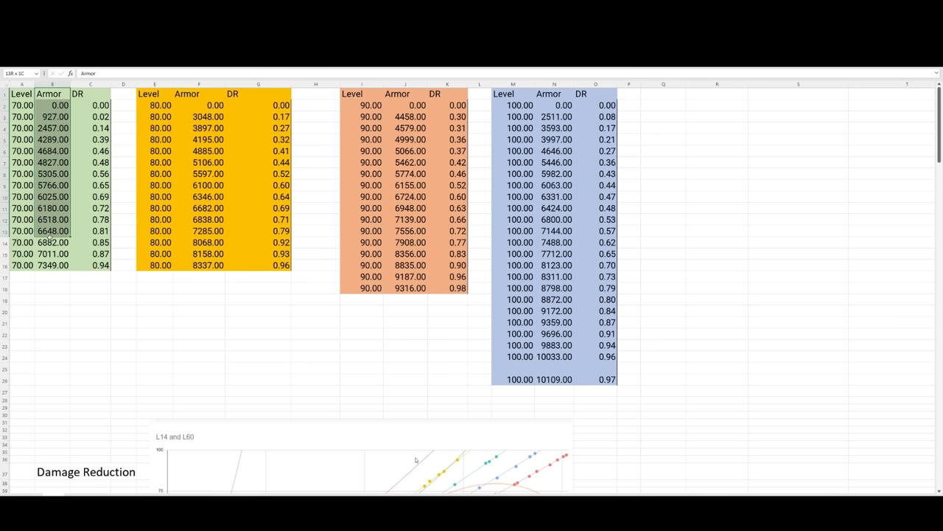
pyautogui.click(91, 242)
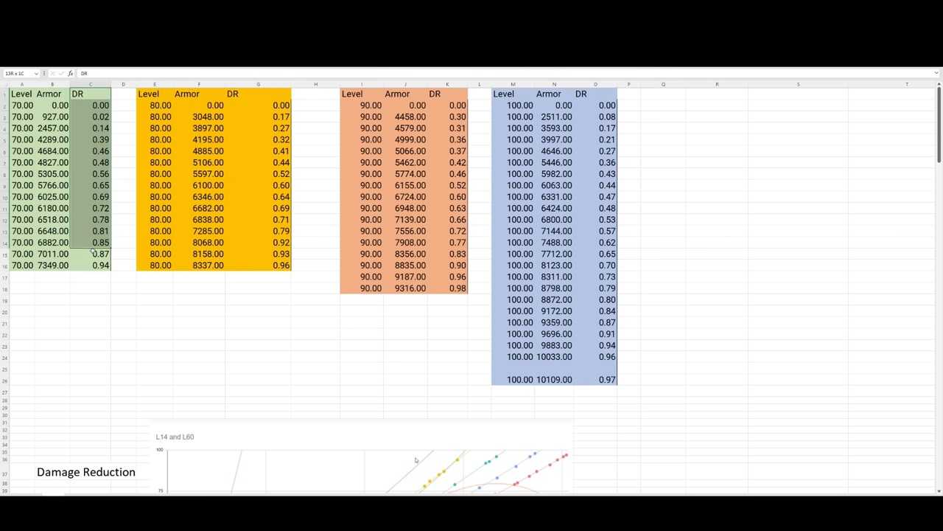
pyautogui.click(90, 264)
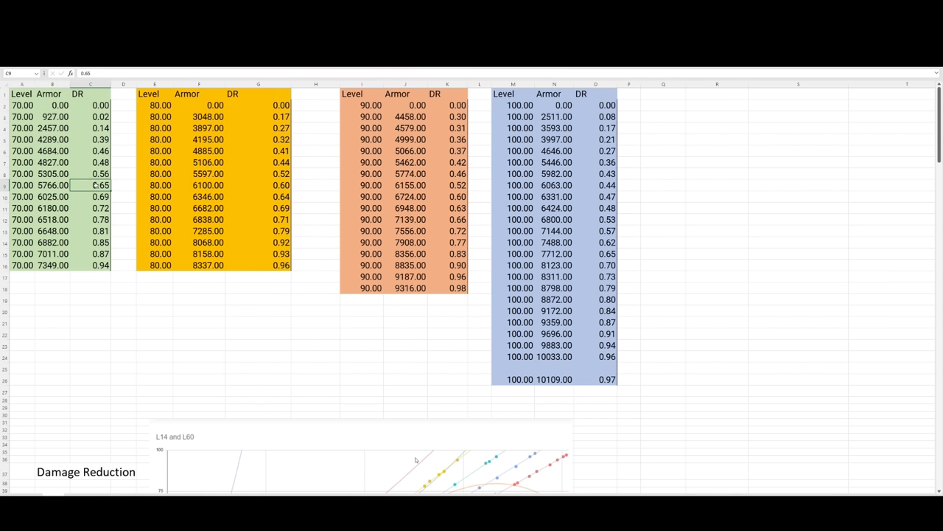
# Step: Highlight the level 80 DR values and the level 100 table, then scroll to the chart
pyautogui.moveTo(258, 139); pyautogui.dragTo(258, 253)
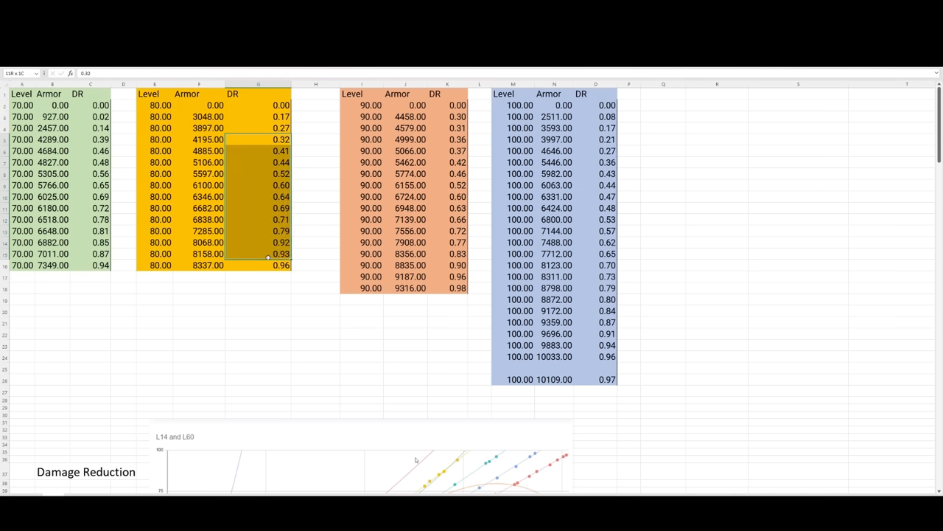
pyautogui.click(513, 104)
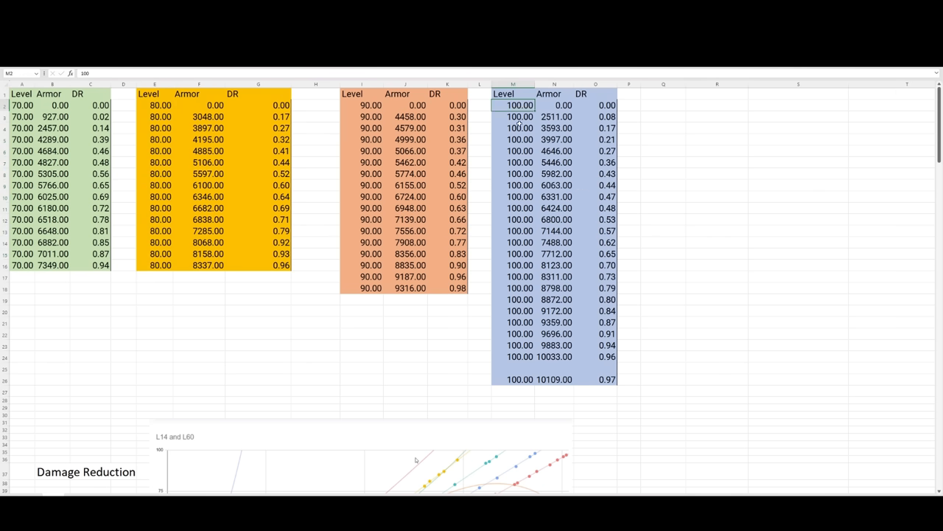
pyautogui.click(513, 408)
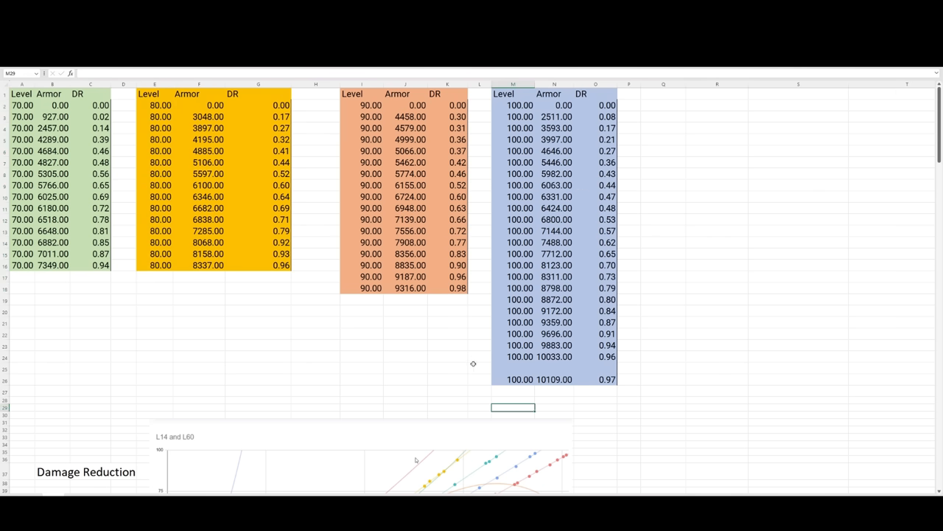
pyautogui.scroll(-3)
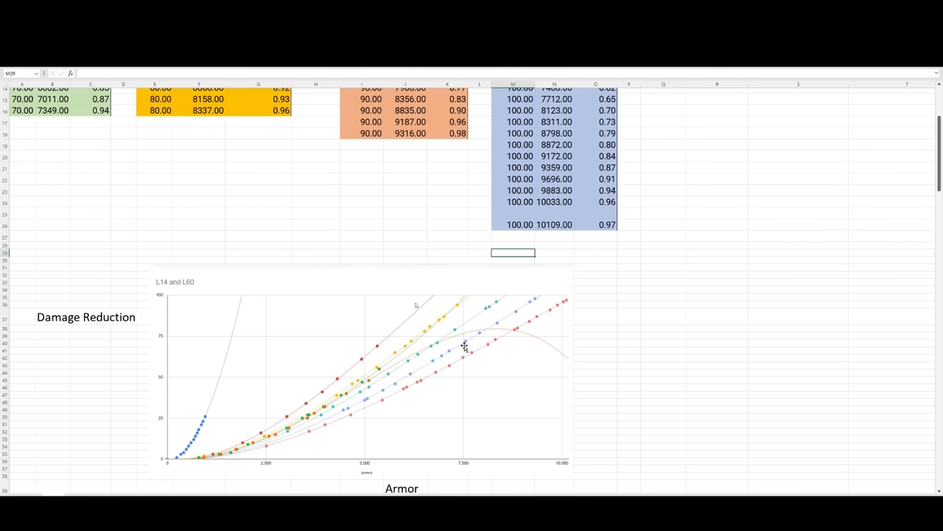
pyautogui.scroll(-3)
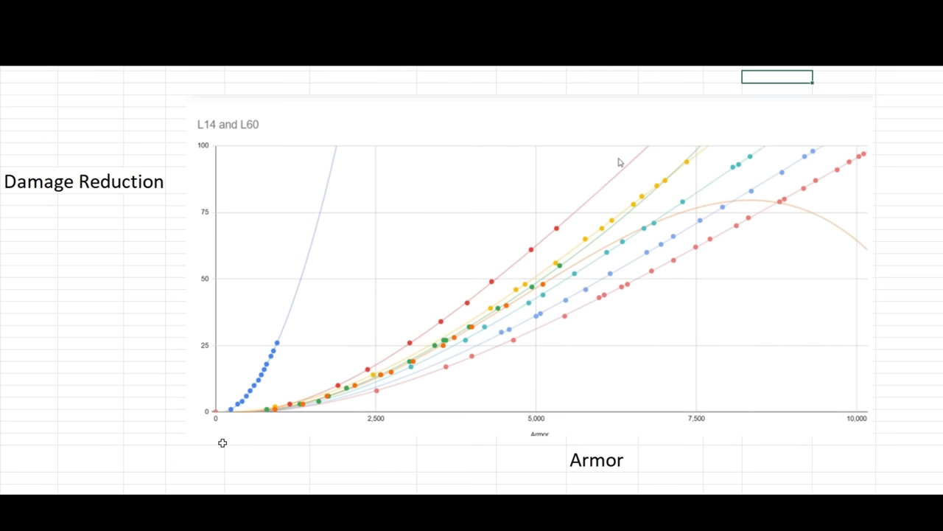
pyautogui.moveTo(199, 267)
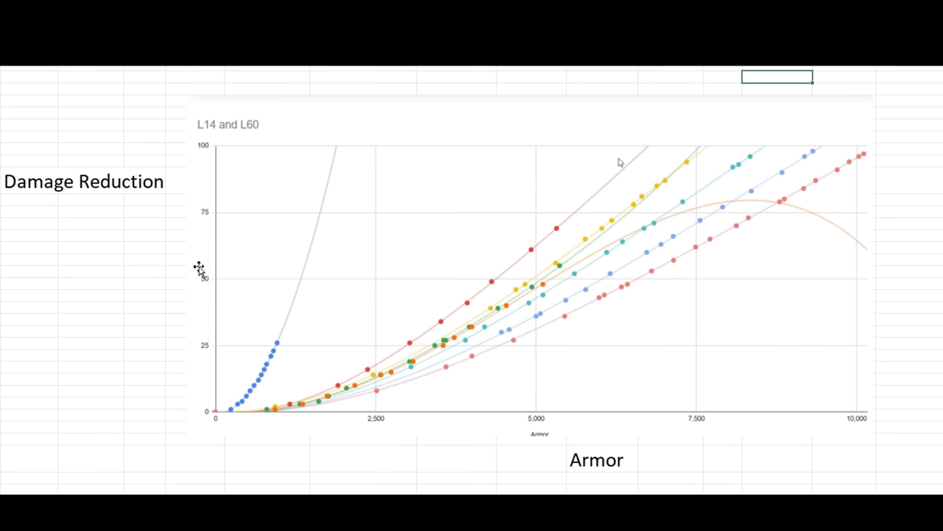
pyautogui.moveTo(182, 119)
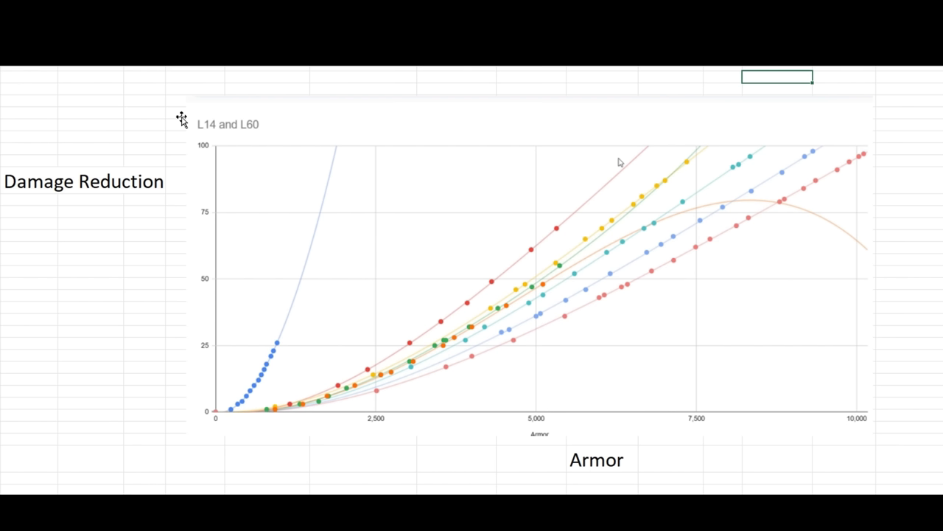
pyautogui.moveTo(499, 354)
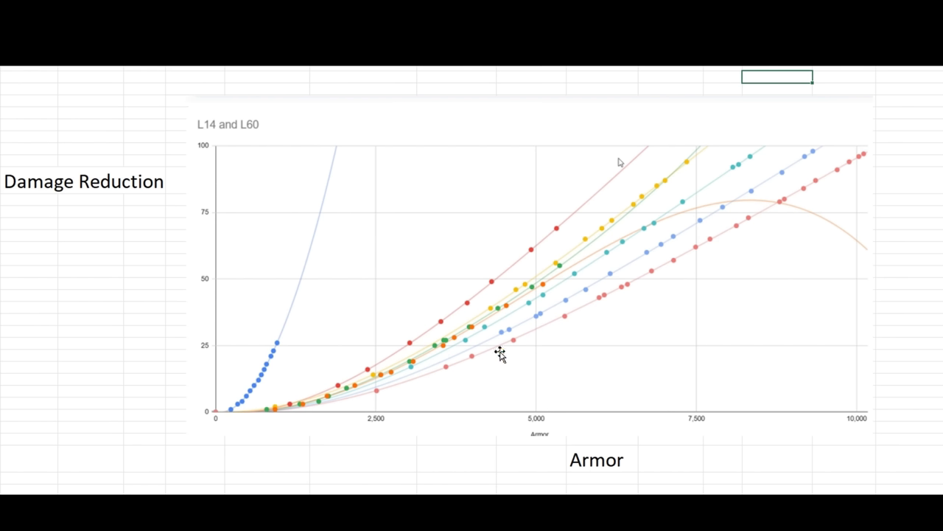
pyautogui.moveTo(358, 389)
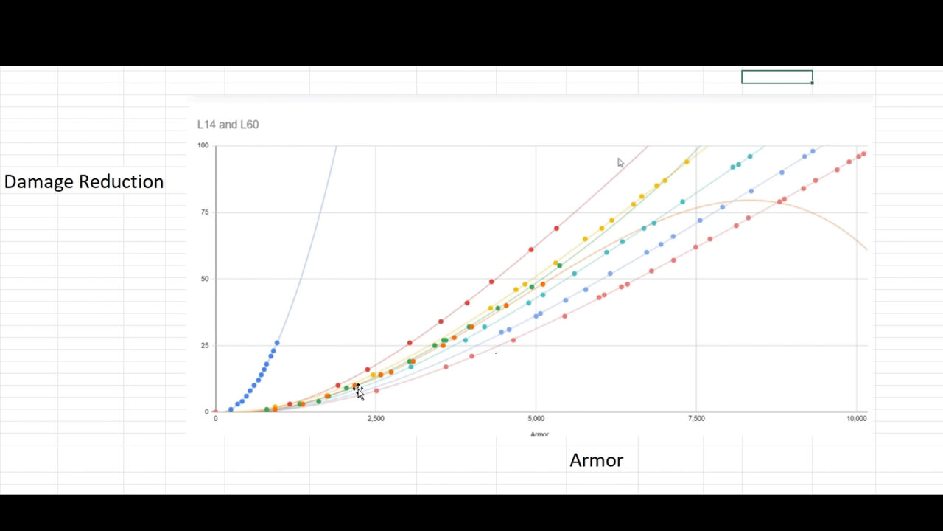
pyautogui.moveTo(509, 306)
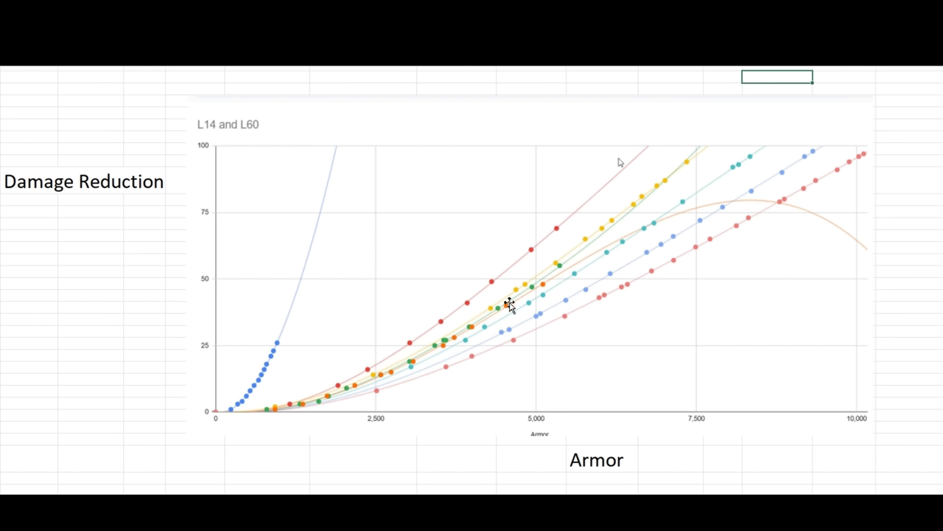
pyautogui.moveTo(572, 245)
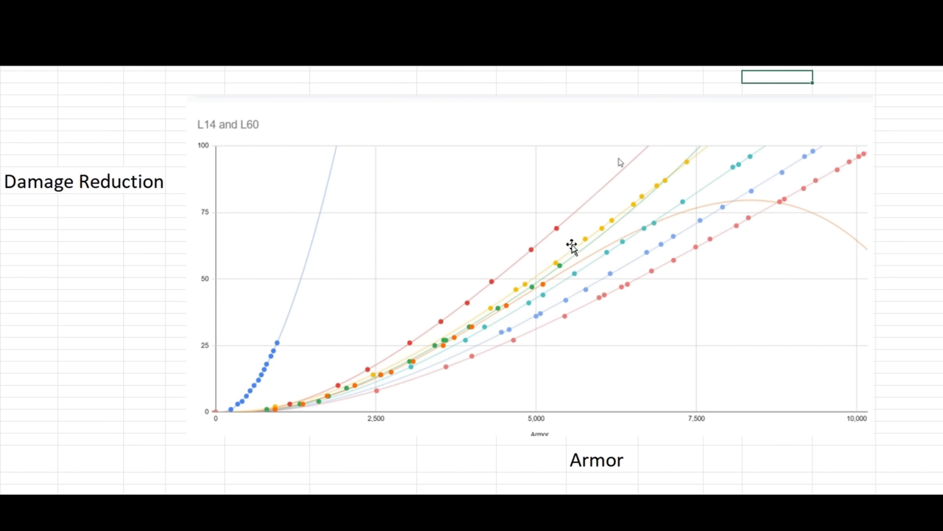
pyautogui.moveTo(525, 256)
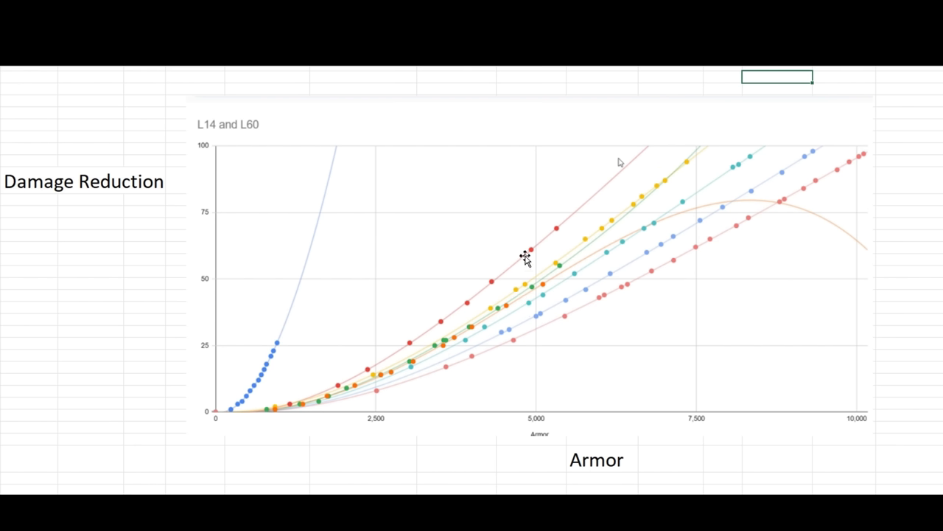
pyautogui.moveTo(272, 315)
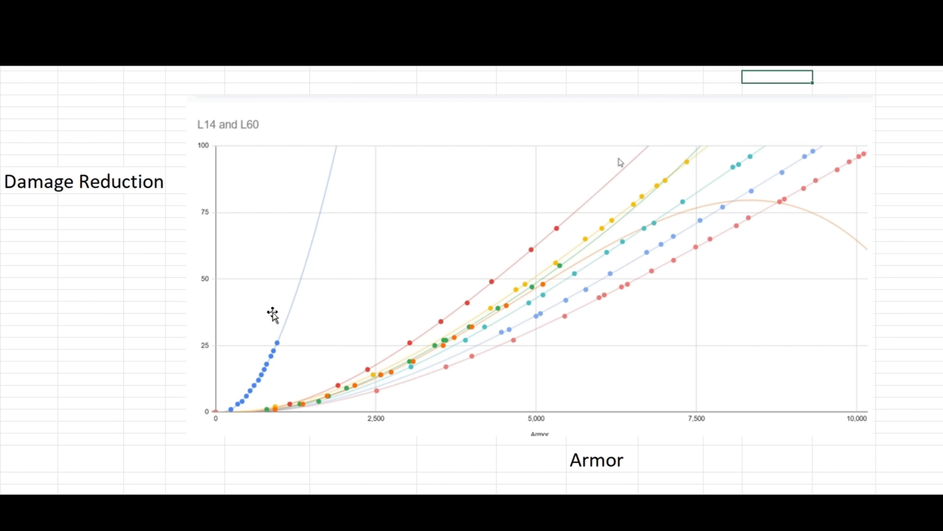
pyautogui.moveTo(677, 306)
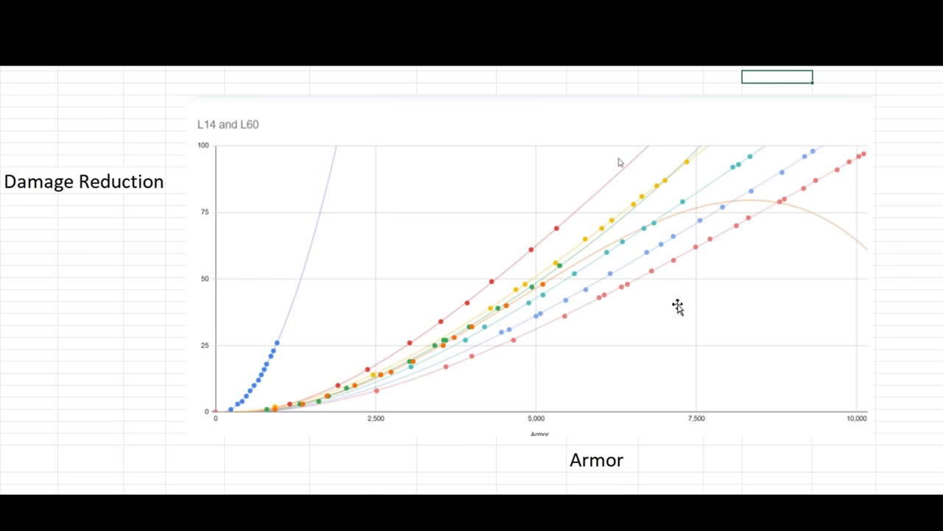
pyautogui.moveTo(680, 316)
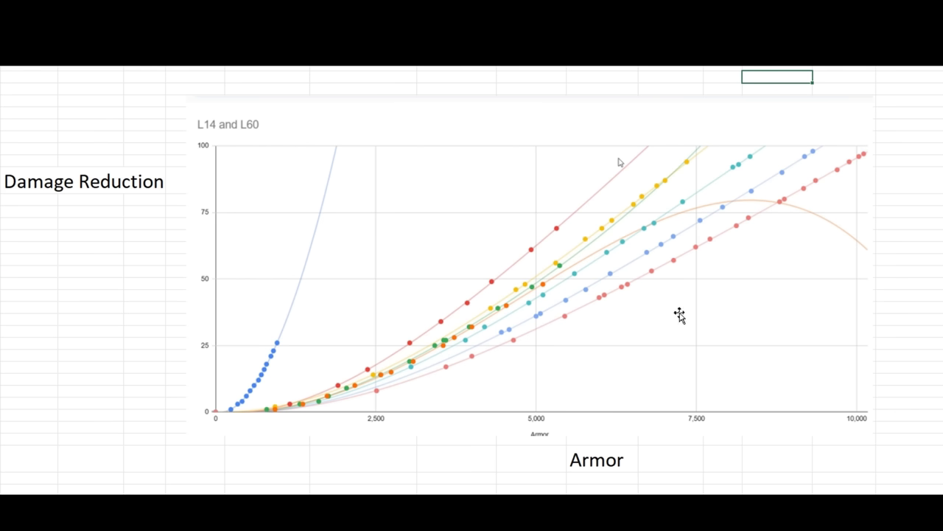
pyautogui.scroll(-3)
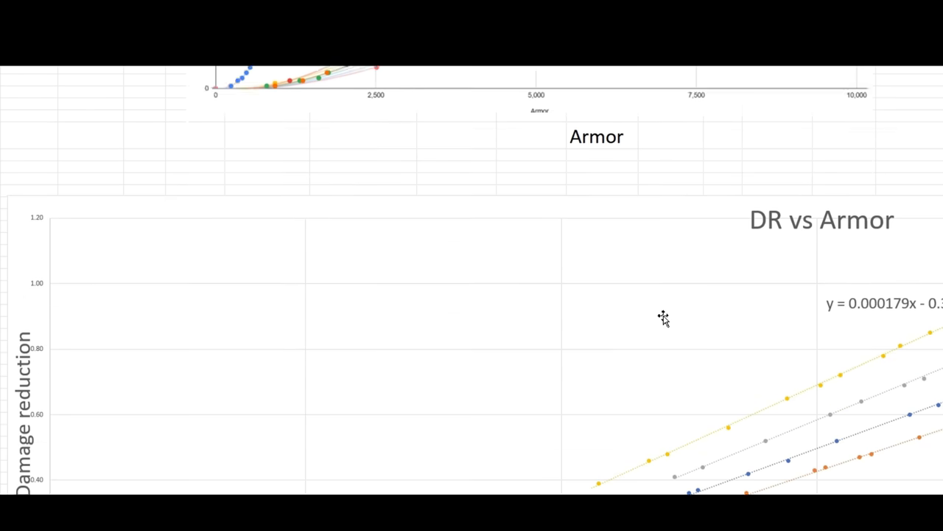
pyautogui.scroll(3)
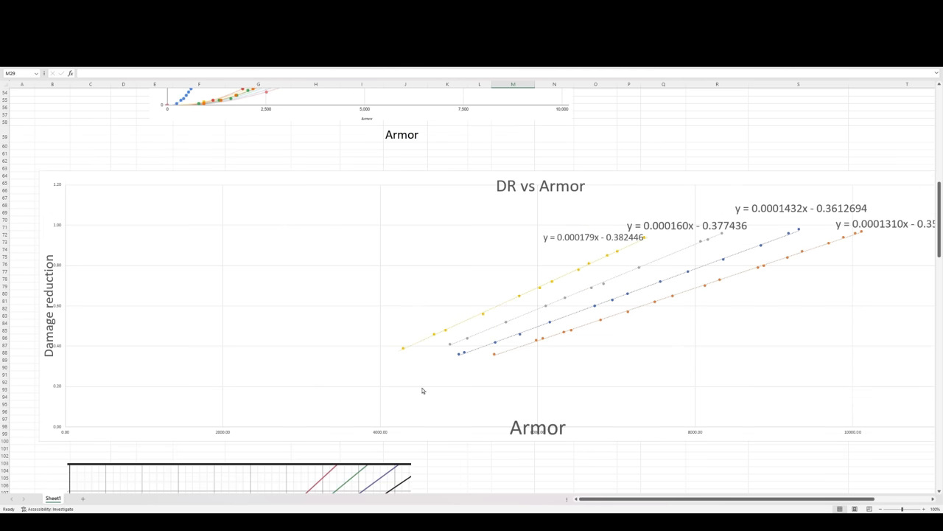
pyautogui.moveTo(188, 369)
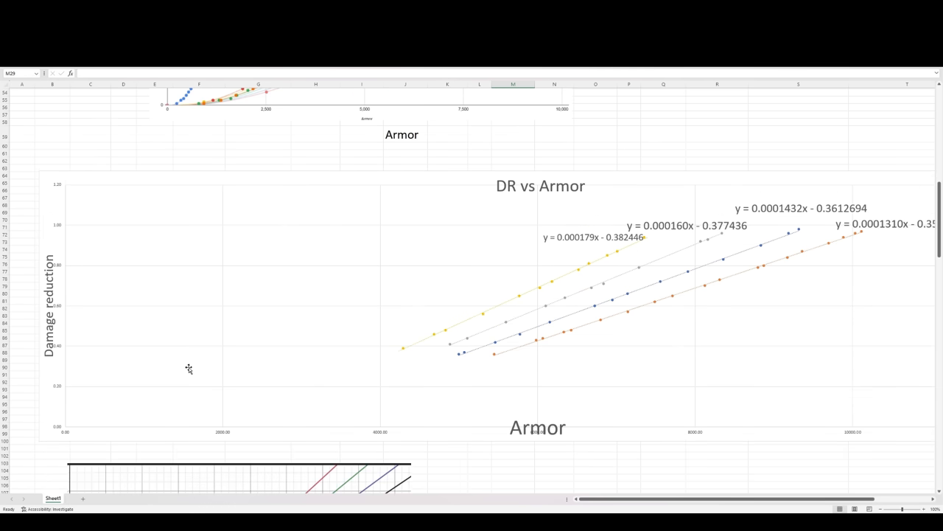
pyautogui.moveTo(597, 354)
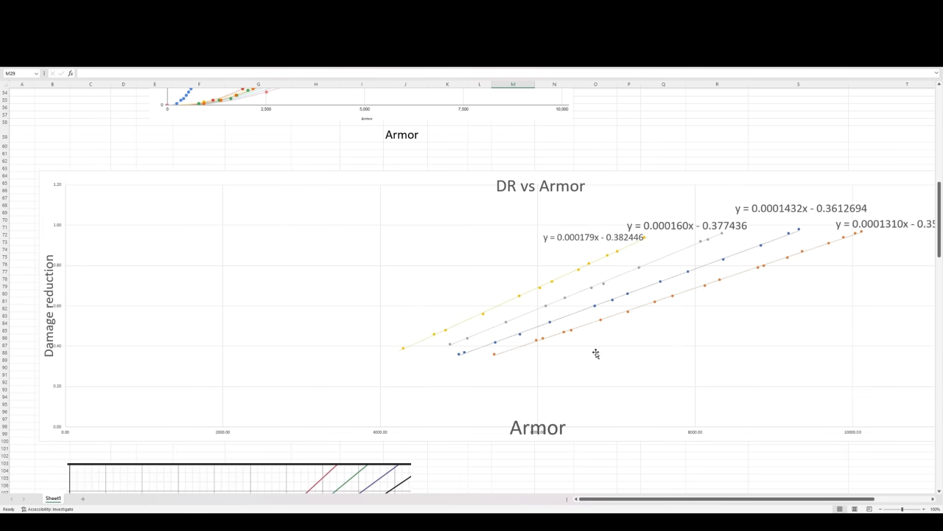
pyautogui.moveTo(525, 366)
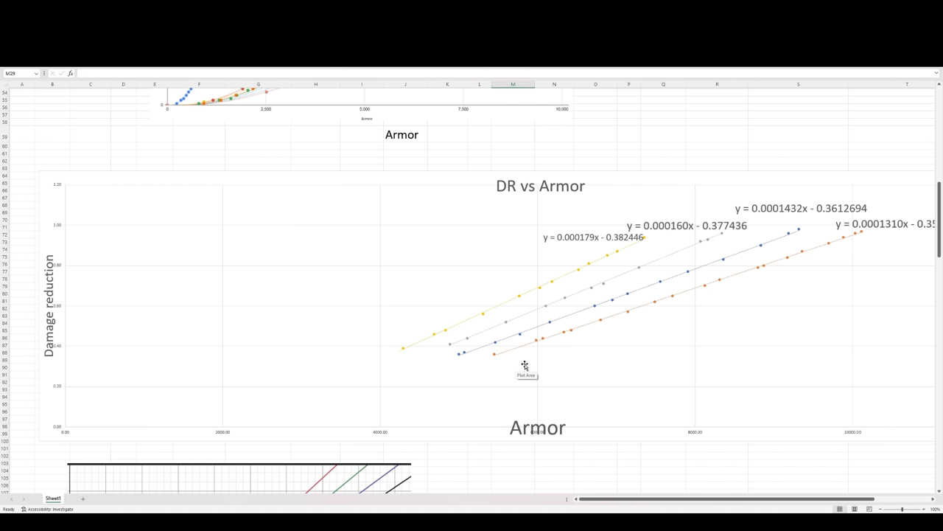
pyautogui.moveTo(522, 357)
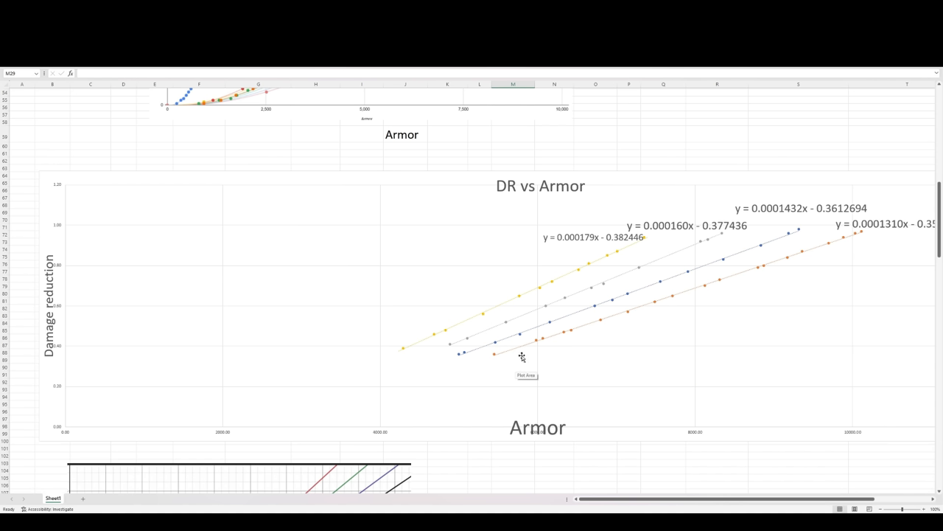
pyautogui.moveTo(473, 308)
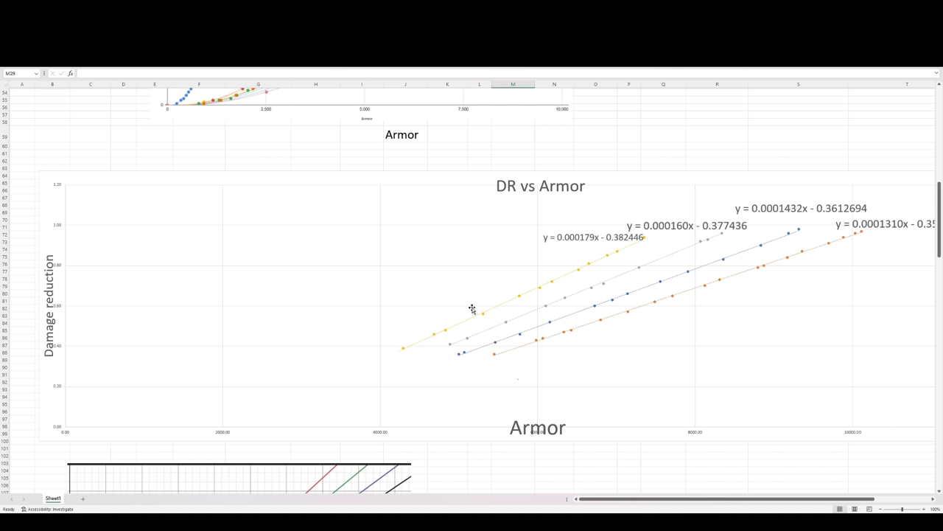
pyautogui.moveTo(597, 319)
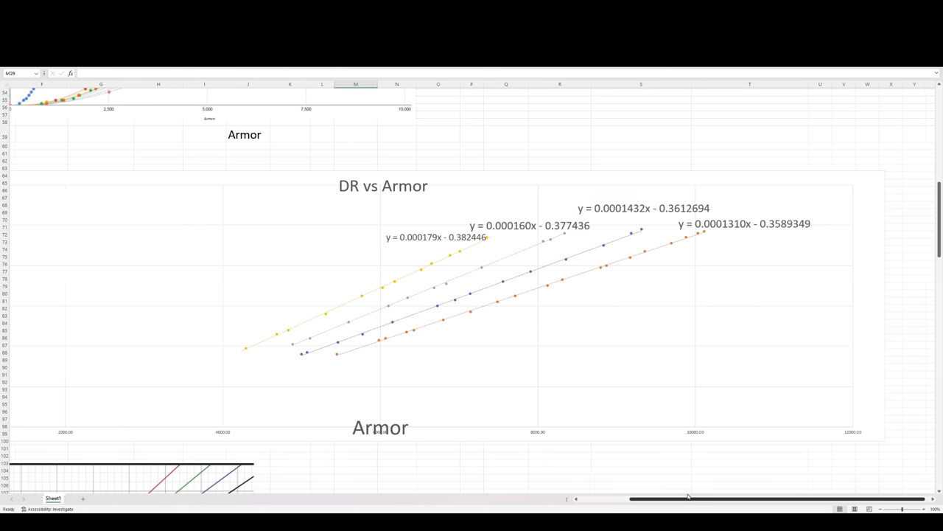
pyautogui.moveTo(689, 498); pyautogui.dragTo(641, 498)
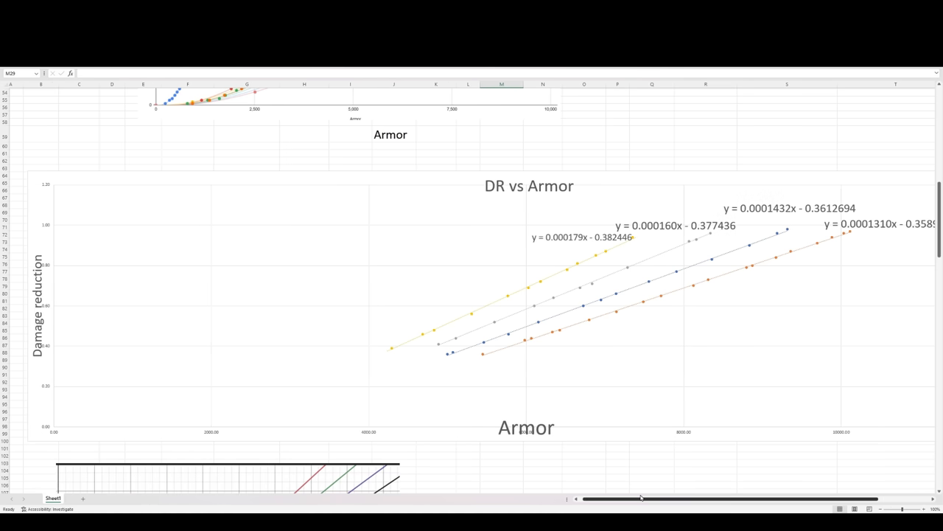
pyautogui.moveTo(591, 460)
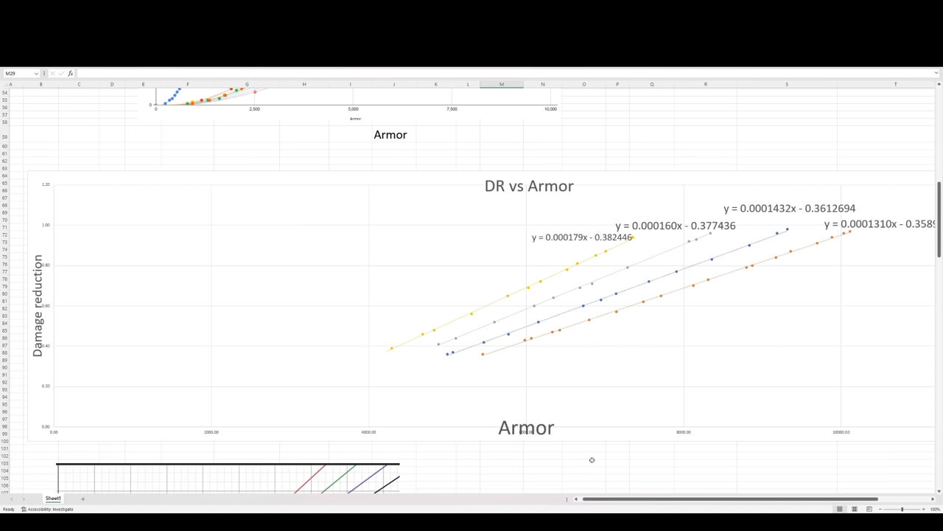
pyautogui.moveTo(440, 287)
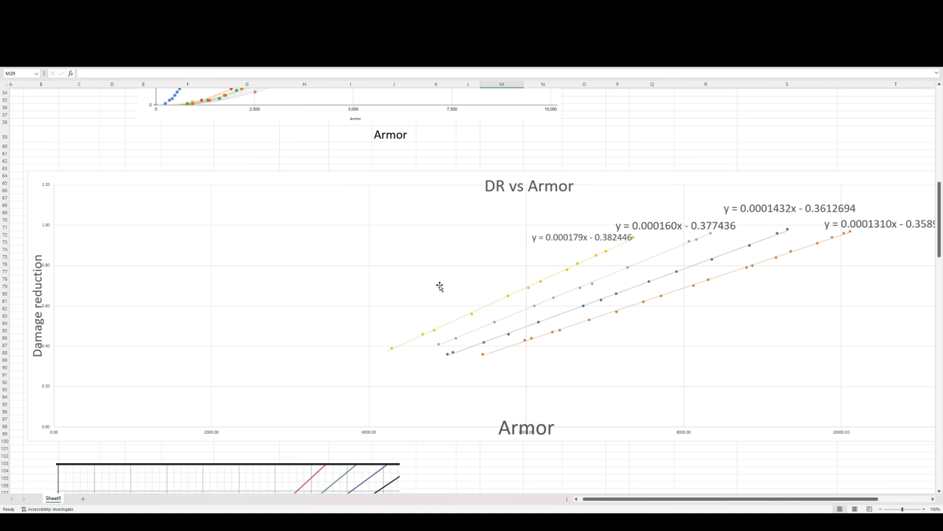
pyautogui.moveTo(524, 412)
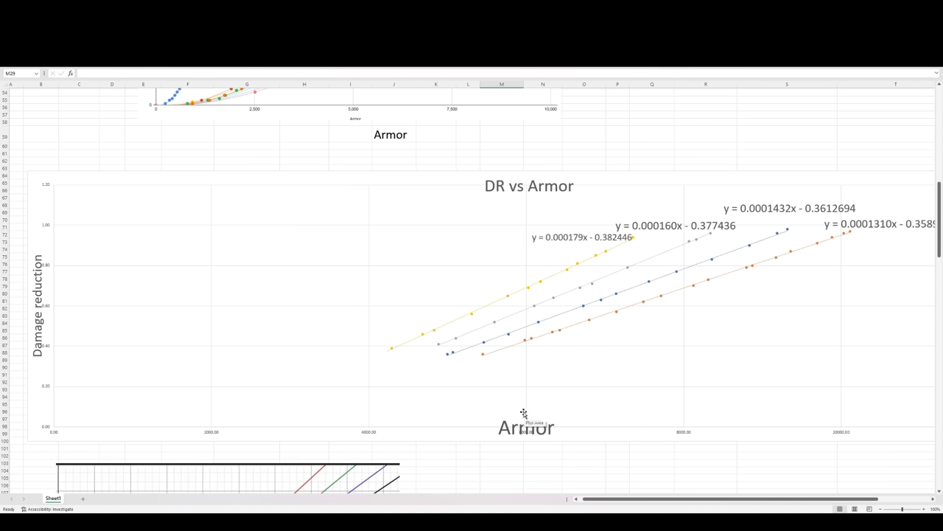
pyautogui.moveTo(572, 332)
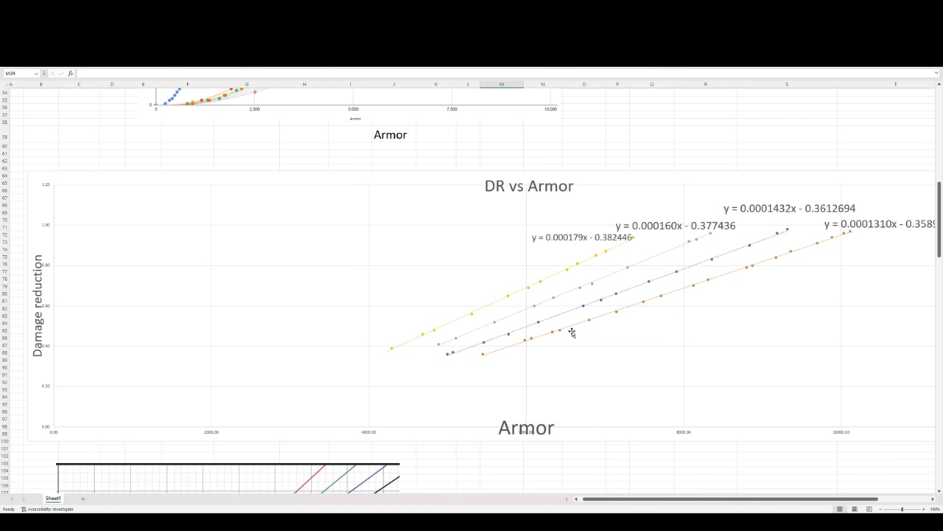
pyautogui.moveTo(572, 332)
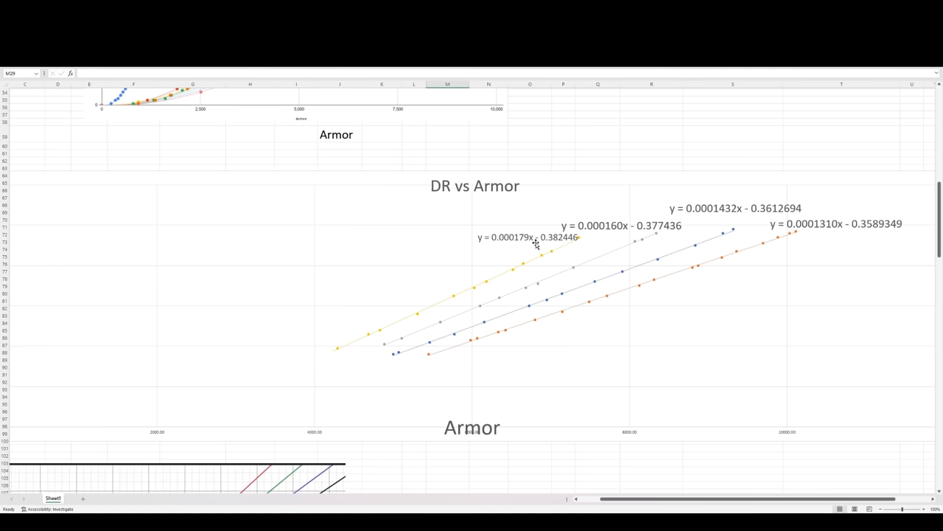
pyautogui.moveTo(609, 231)
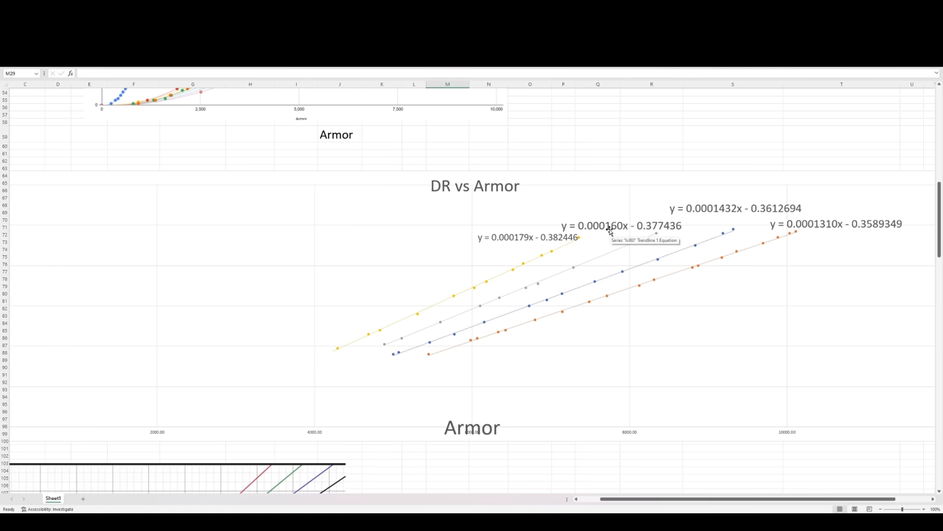
pyautogui.moveTo(704, 204)
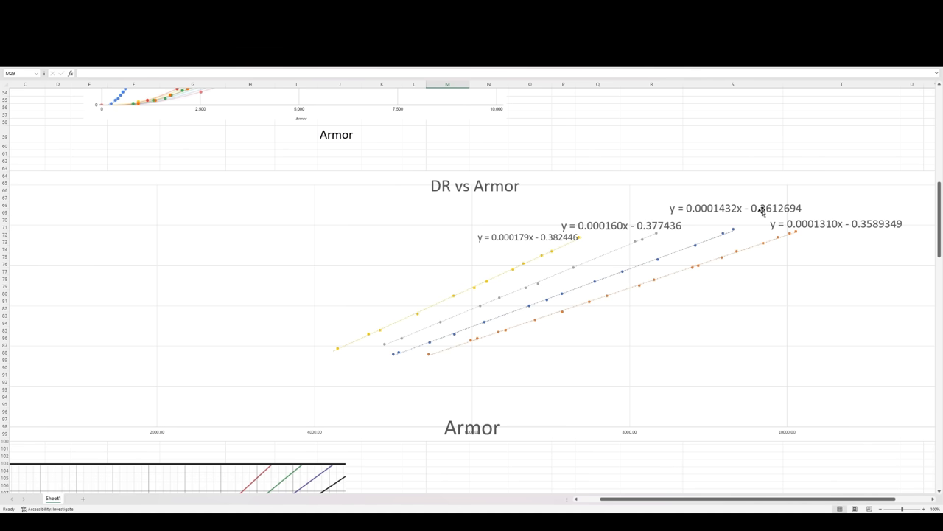
pyautogui.scroll(-3)
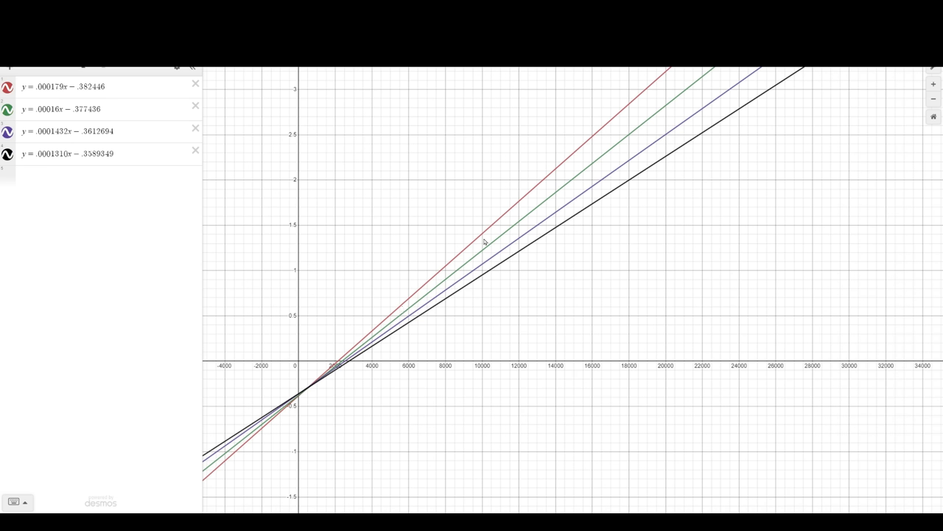
pyautogui.moveTo(511, 293)
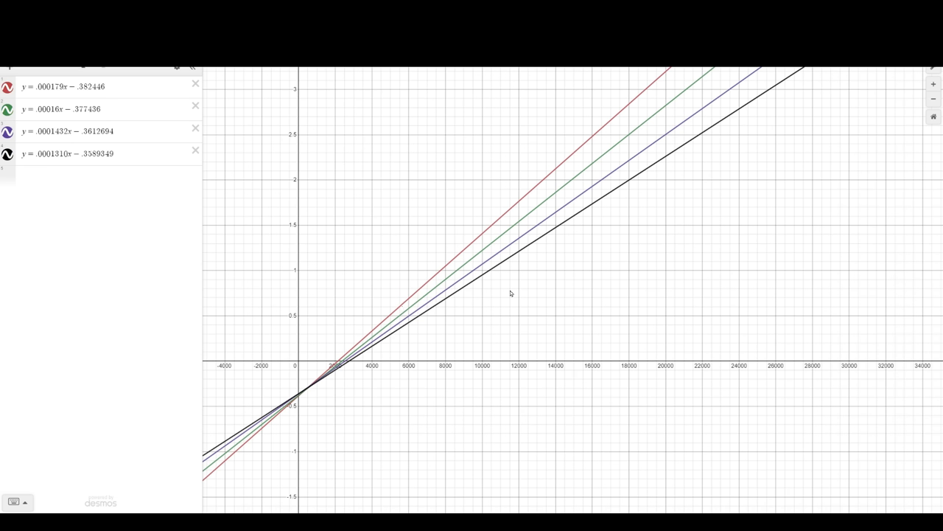
pyautogui.moveTo(584, 391)
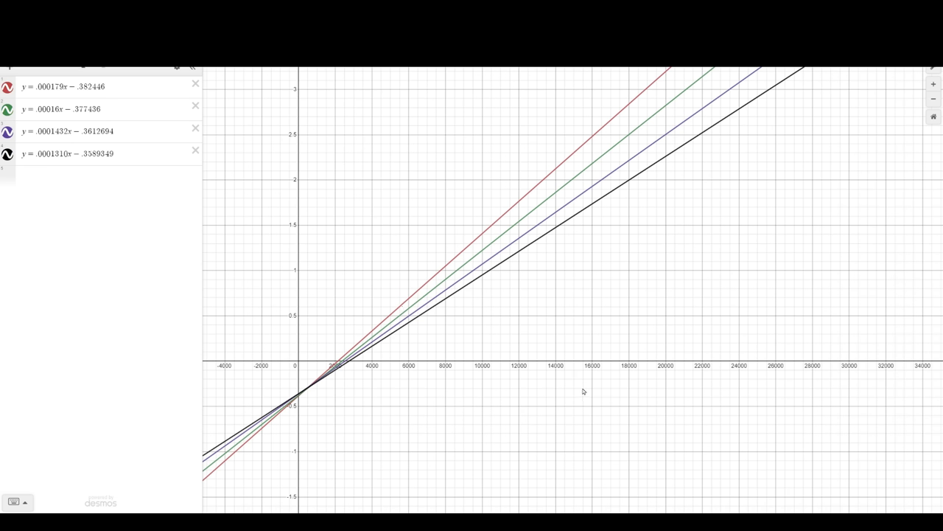
pyautogui.moveTo(307, 328)
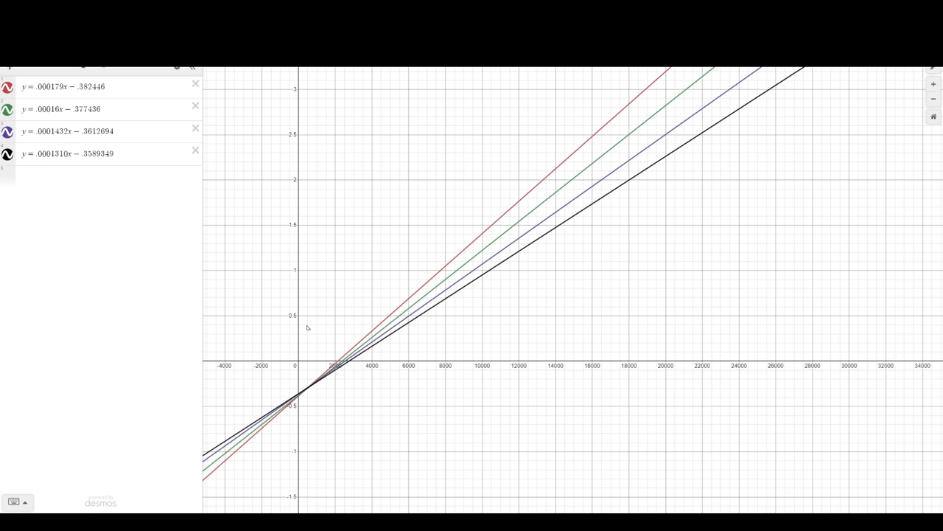
pyautogui.moveTo(302, 401)
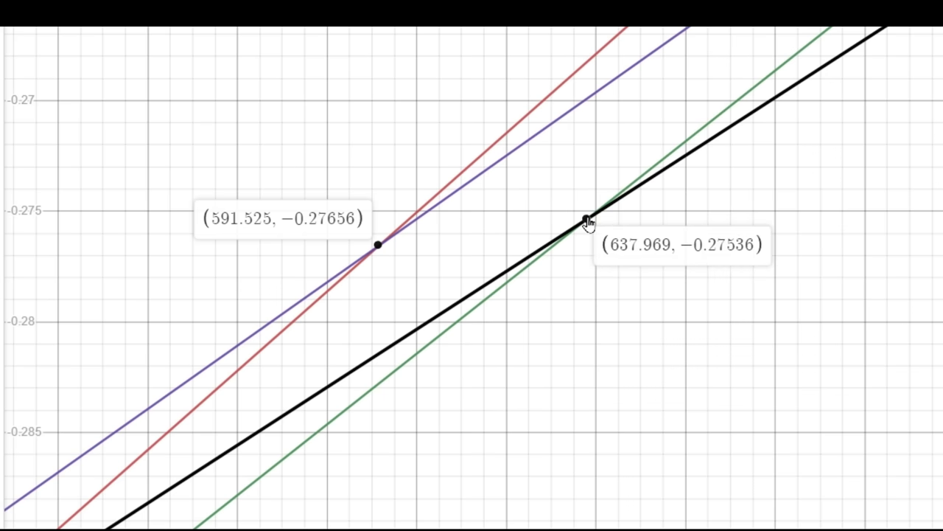
pyautogui.moveTo(498, 210)
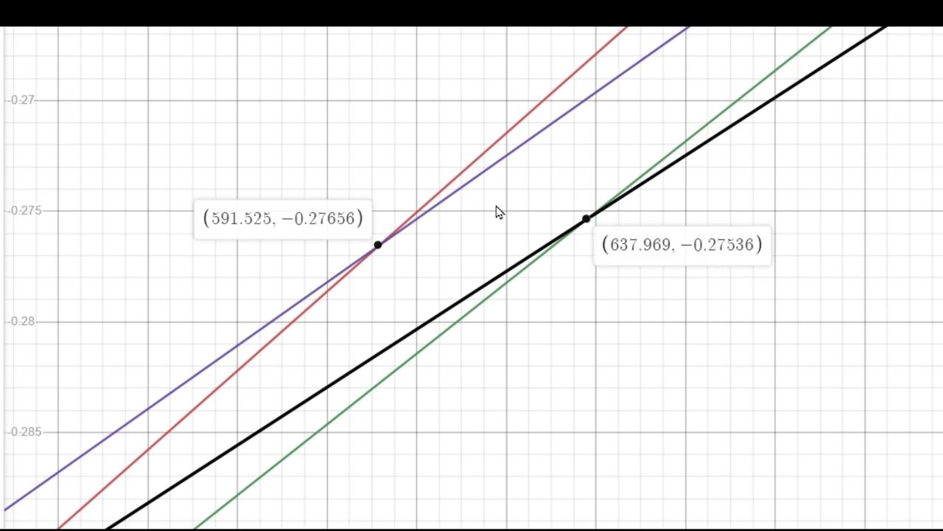
pyautogui.moveTo(524, 264)
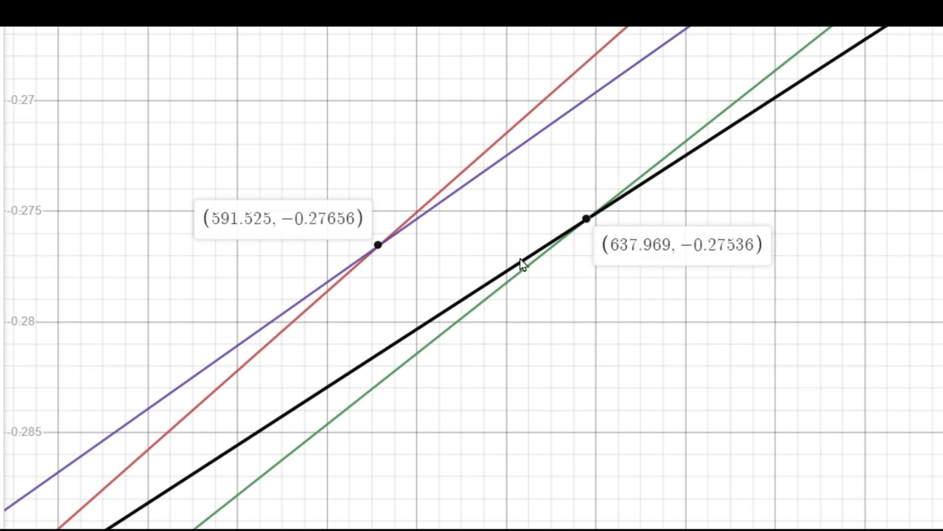
pyautogui.moveTo(478, 241)
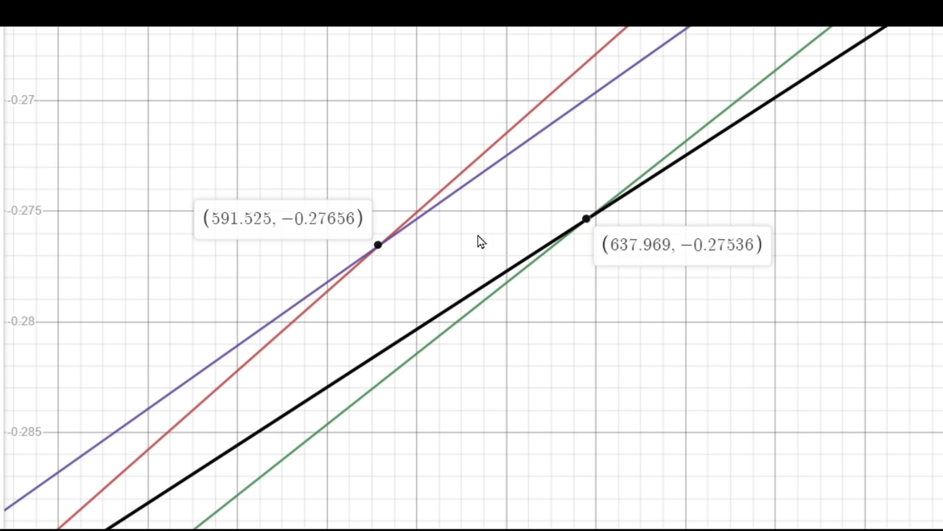
pyautogui.moveTo(476, 247)
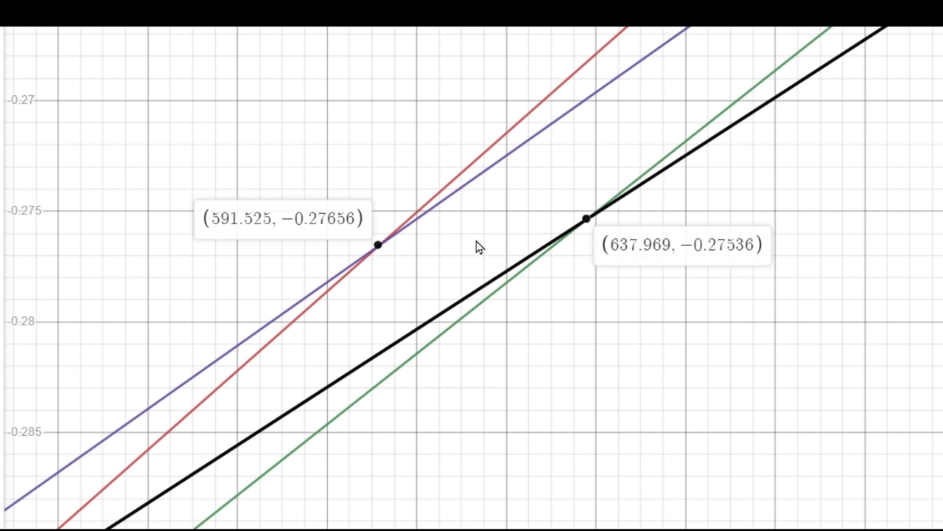
# Step: Zoom in on the region where the four trendline curves nearly intersect
pyautogui.scroll(-3)
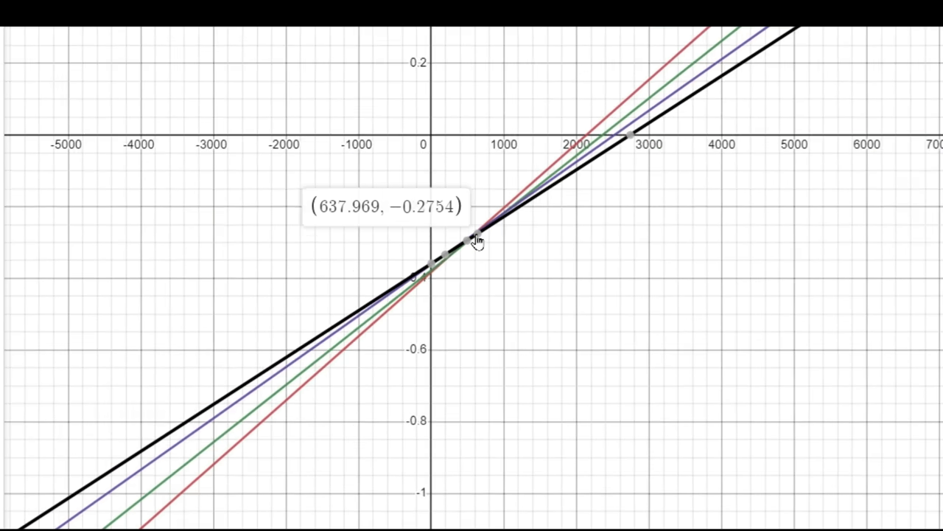
pyautogui.scroll(-3)
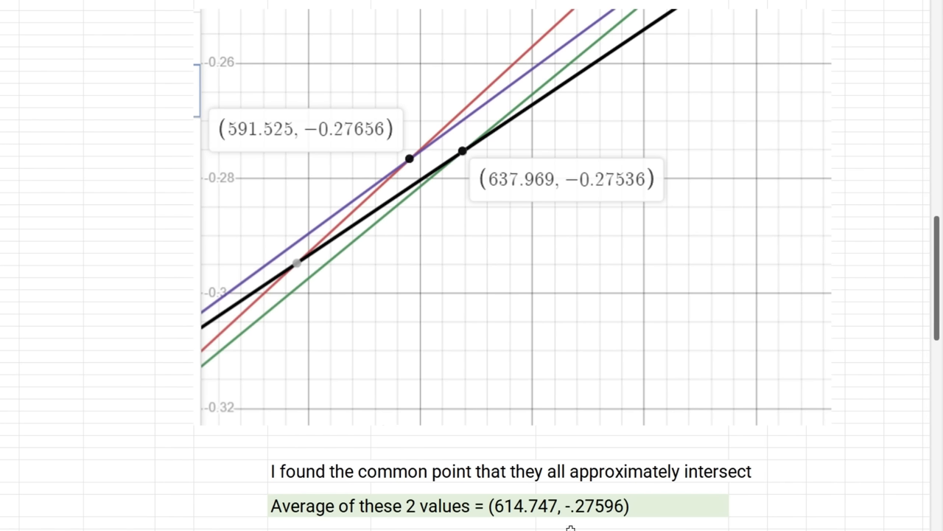
pyautogui.moveTo(574, 526)
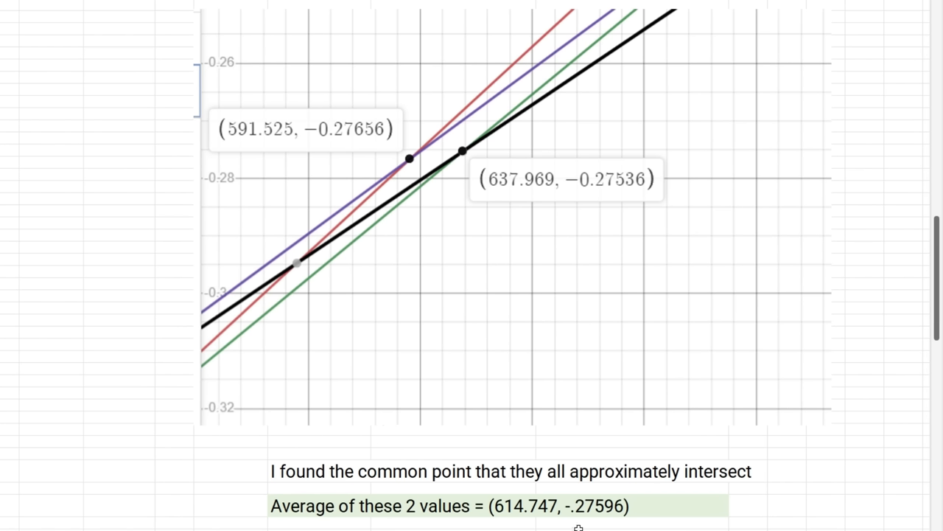
pyautogui.moveTo(437, 202)
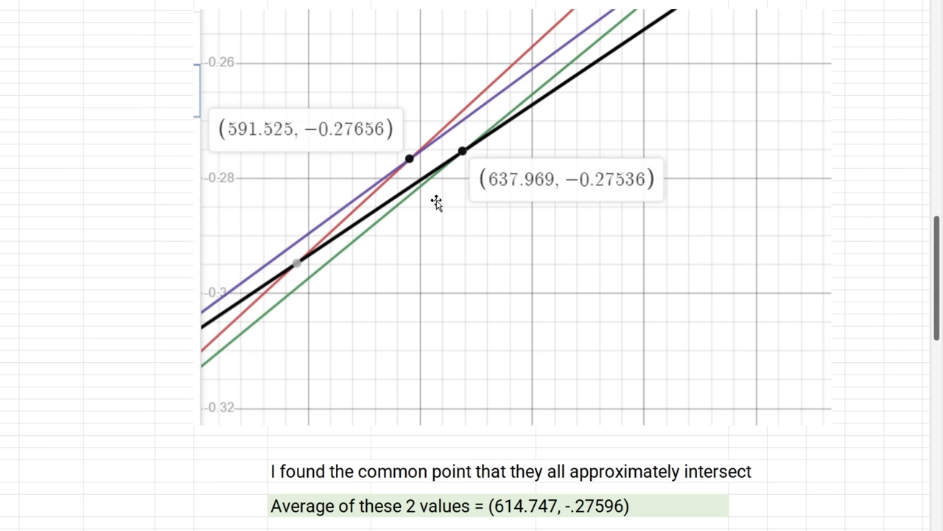
pyautogui.moveTo(592, 163)
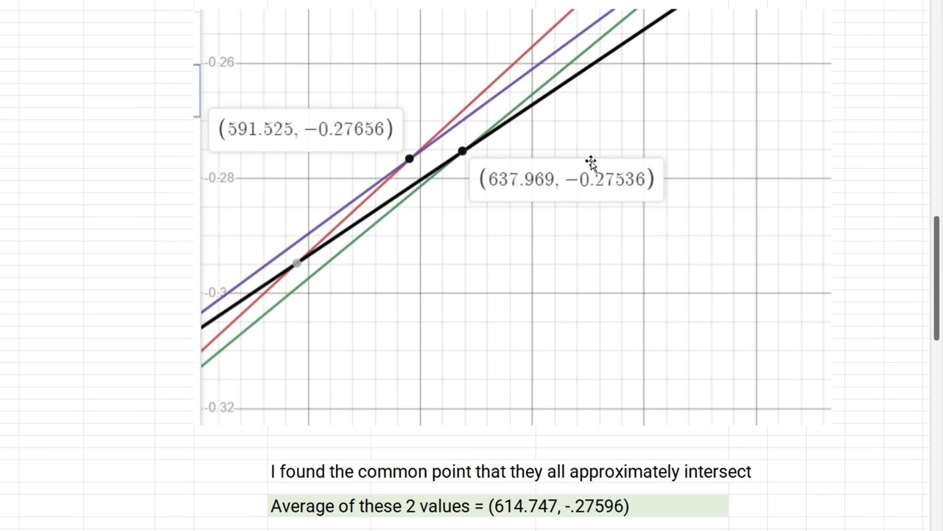
pyautogui.scroll(-3)
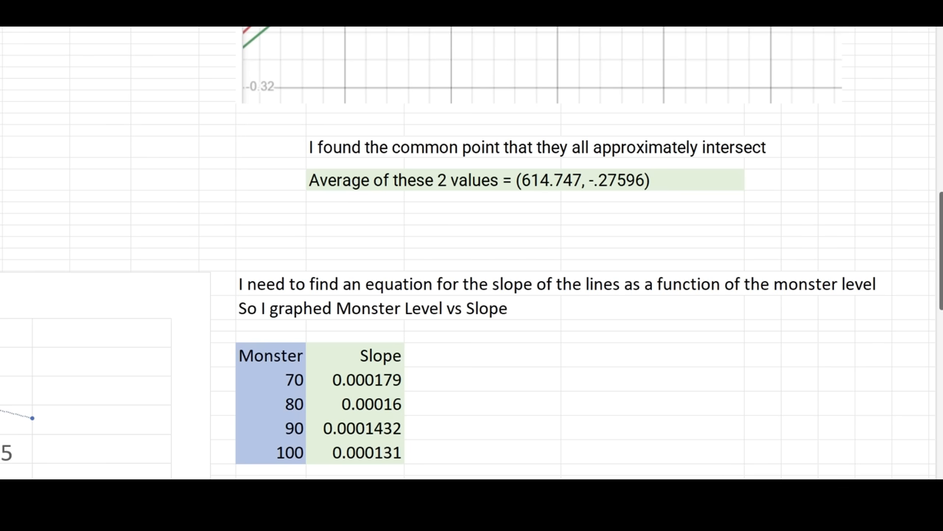
# Step: Scroll down to the Monster Level vs Slope table and power-model slope equation
pyautogui.scroll(-3)
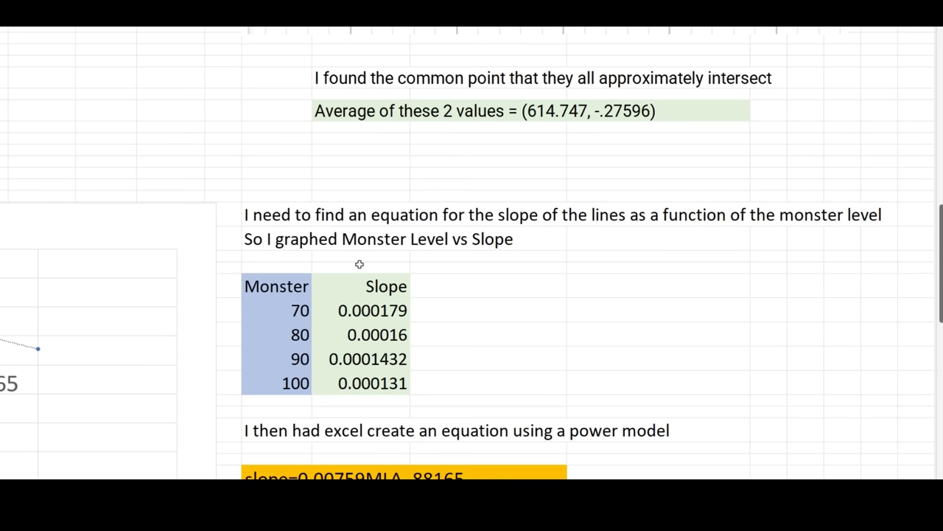
pyautogui.moveTo(434, 234)
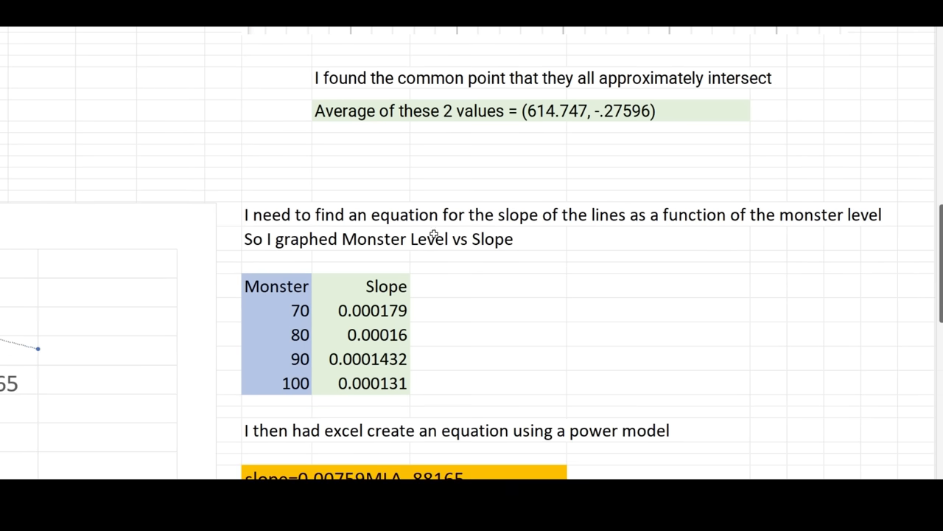
pyautogui.moveTo(819, 210)
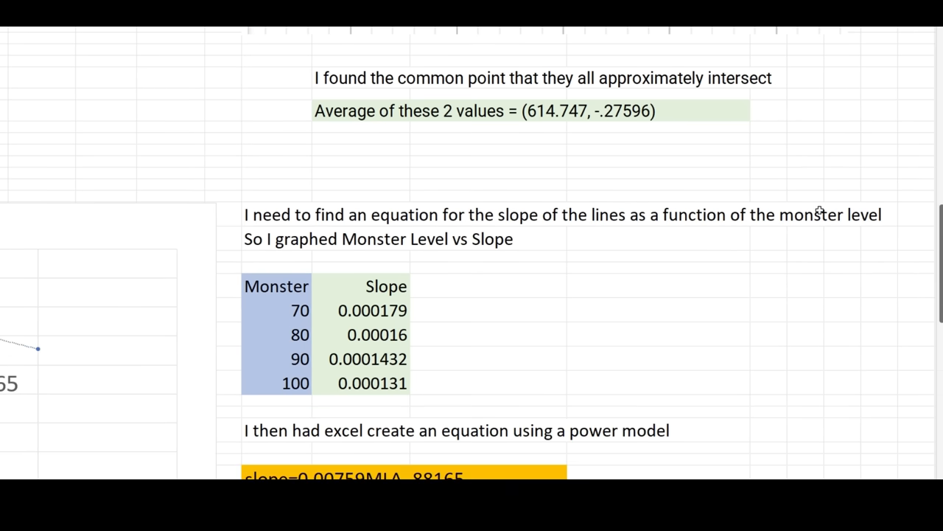
pyautogui.moveTo(552, 386)
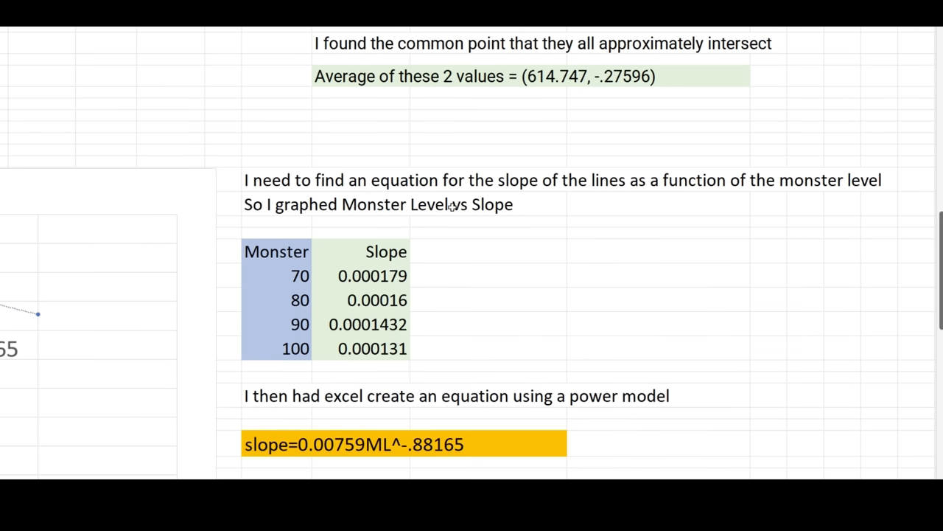
pyautogui.moveTo(420, 299)
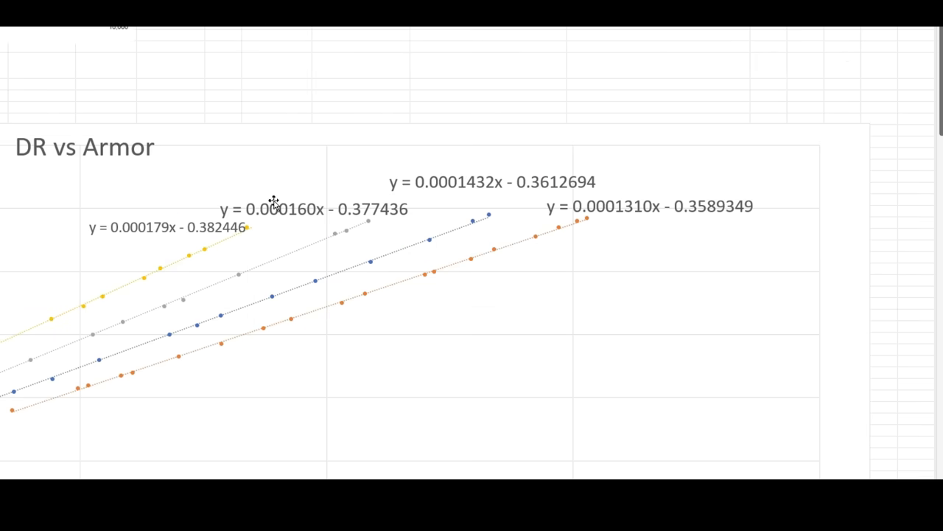
pyautogui.moveTo(507, 328)
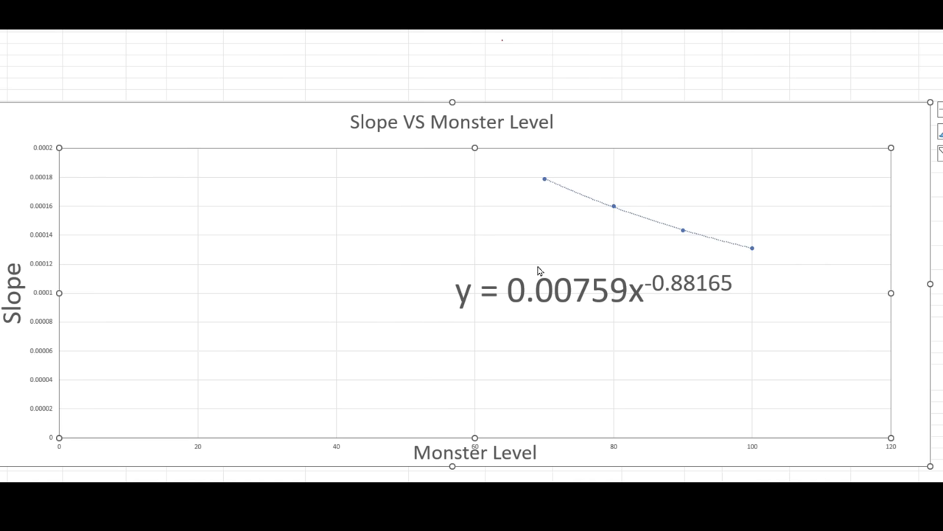
pyautogui.moveTo(581, 213)
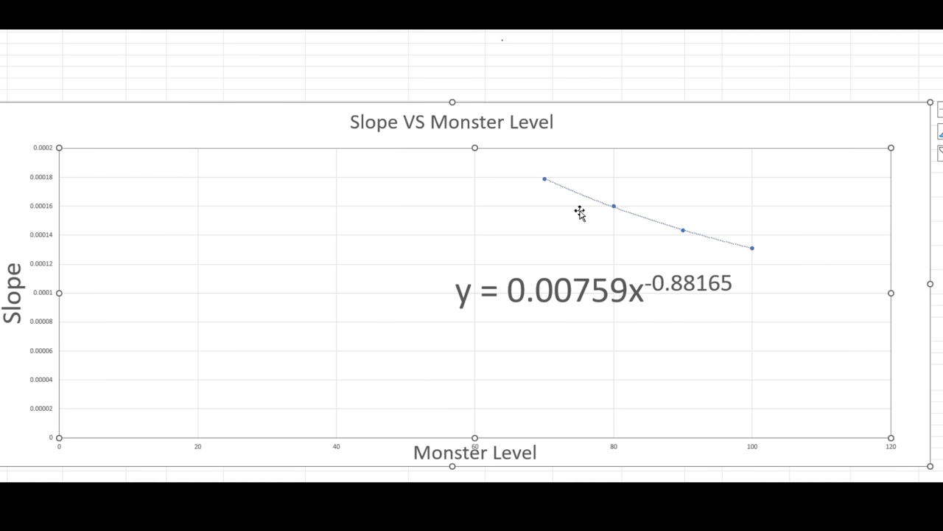
pyautogui.moveTo(623, 228)
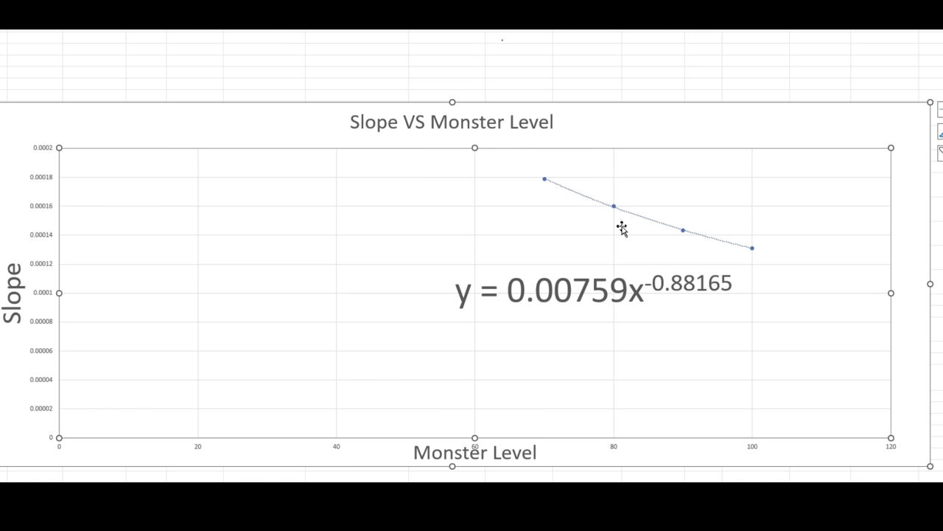
pyautogui.moveTo(758, 242)
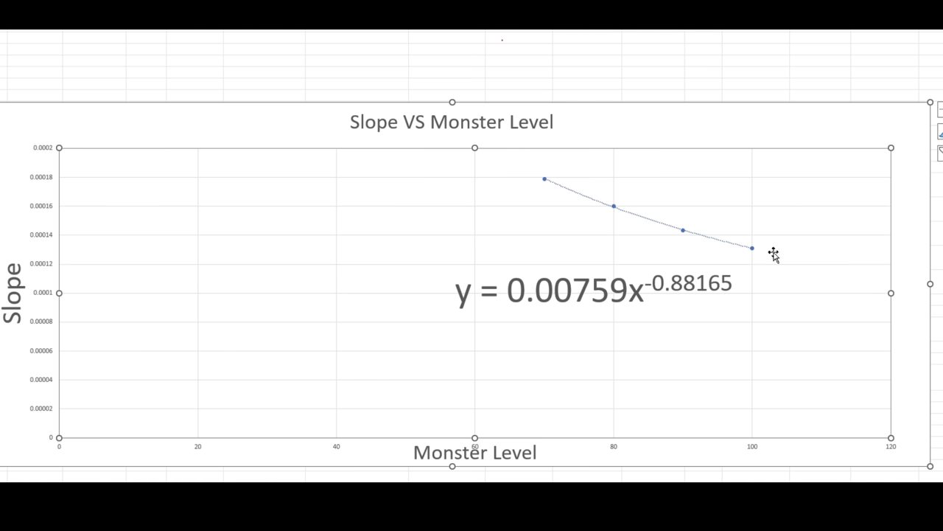
pyautogui.click(590, 291)
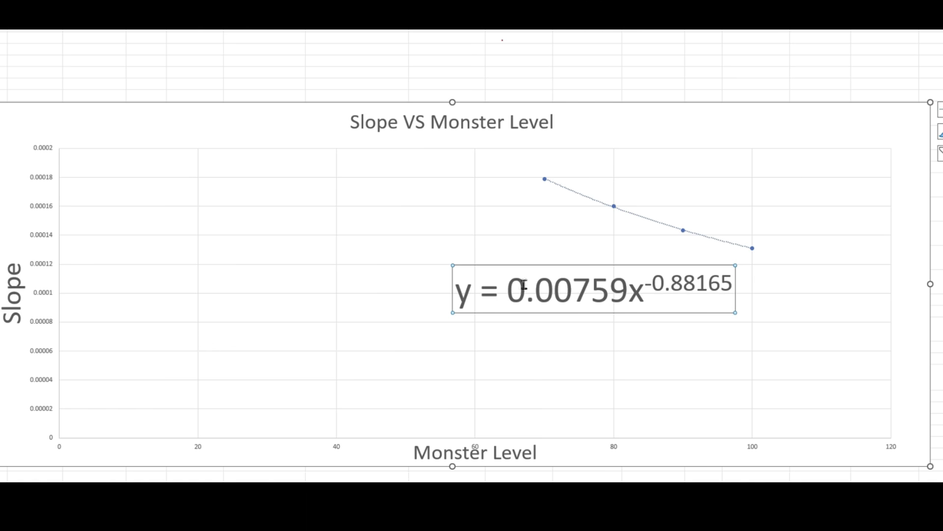
pyautogui.moveTo(596, 276)
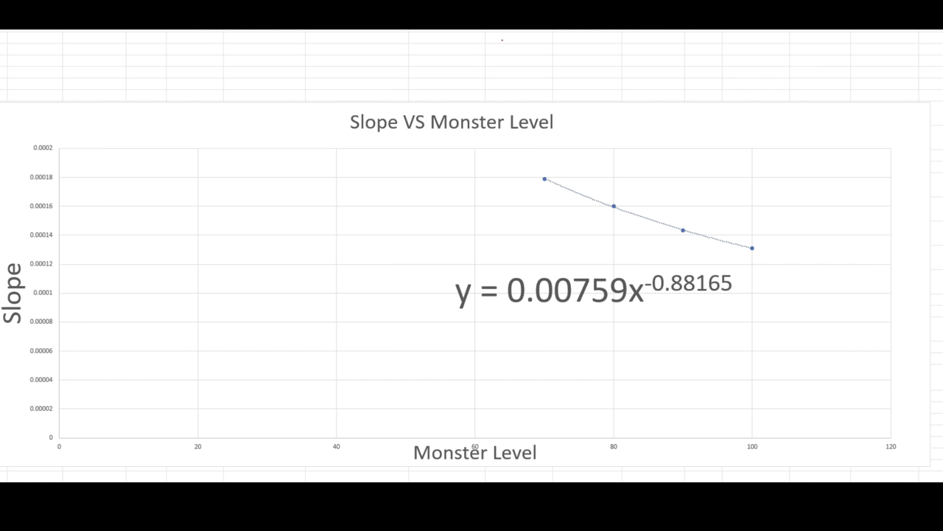
pyautogui.moveTo(14, 218)
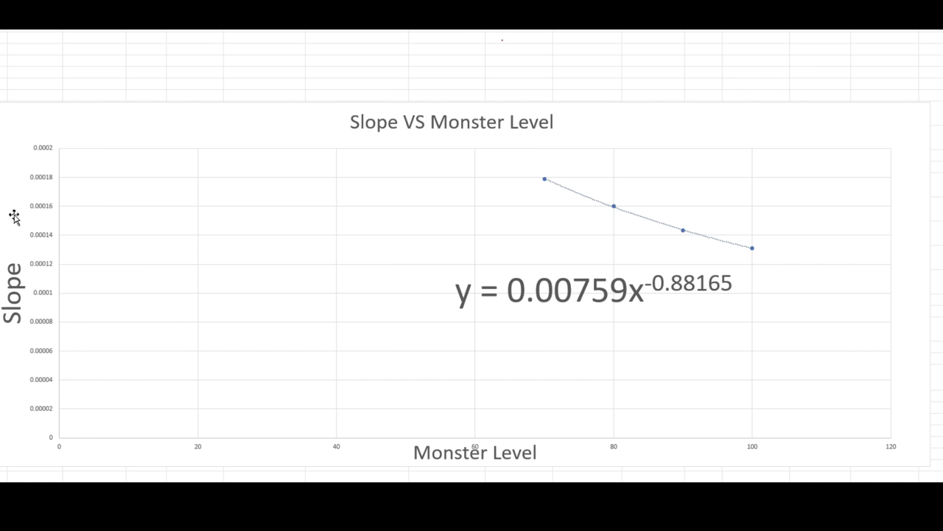
pyautogui.moveTo(534, 300)
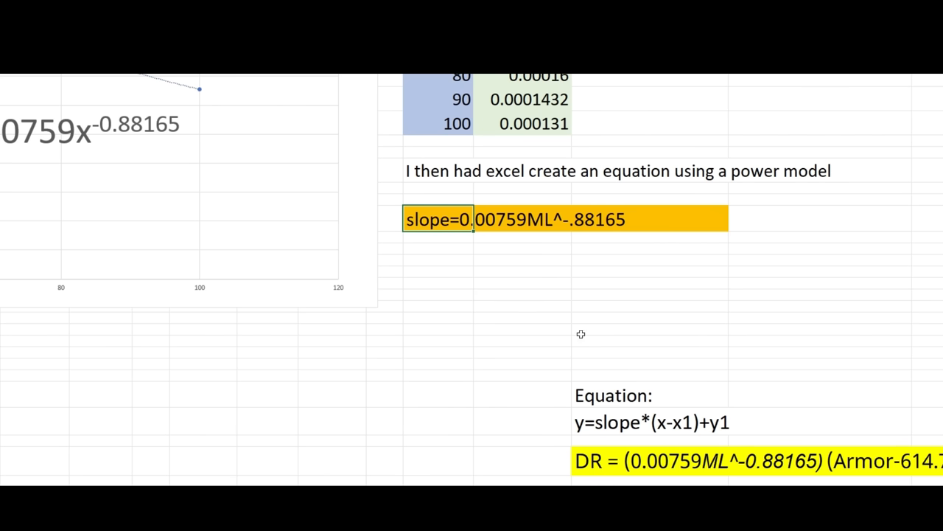
pyautogui.moveTo(433, 225)
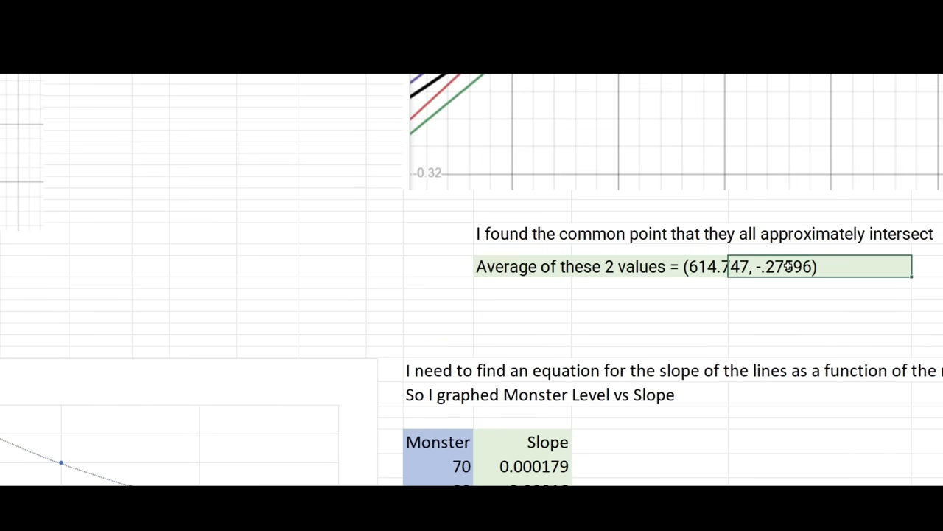
pyautogui.moveTo(646, 329)
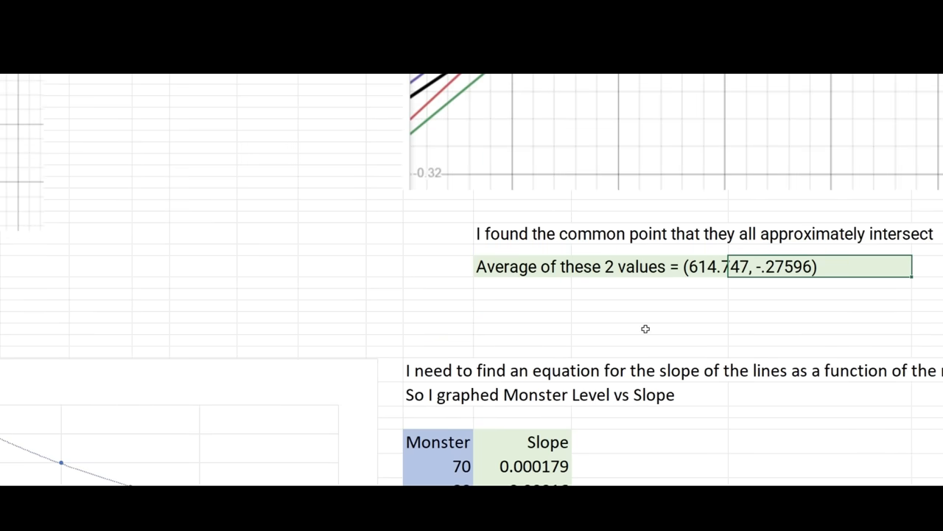
pyautogui.scroll(-3)
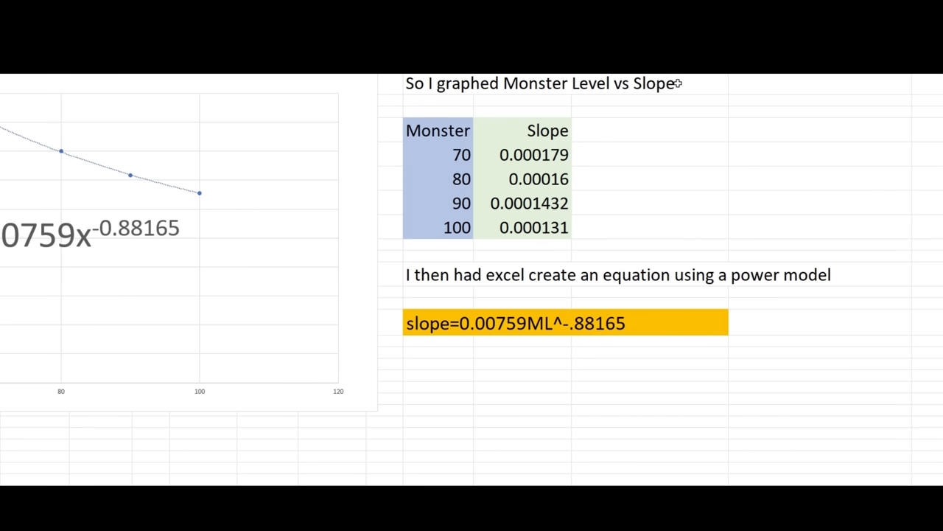
pyautogui.scroll(-3)
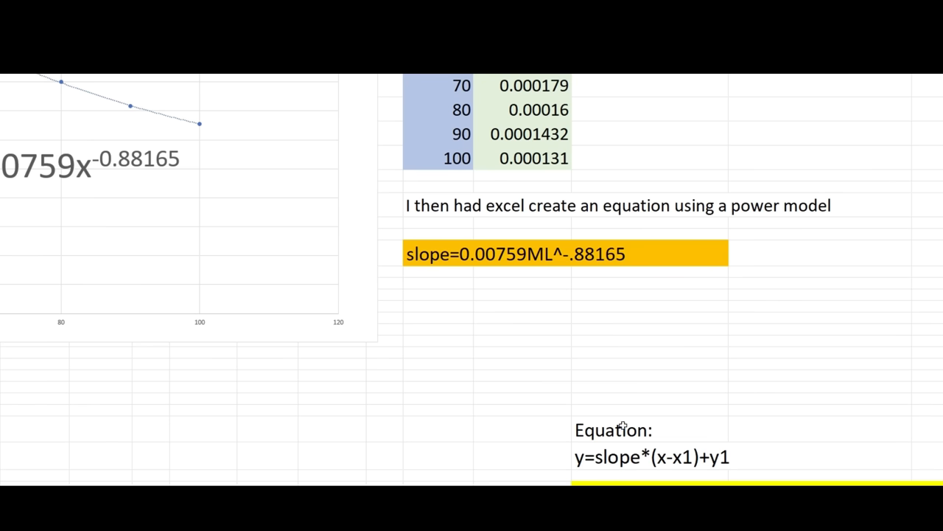
pyautogui.scroll(-3)
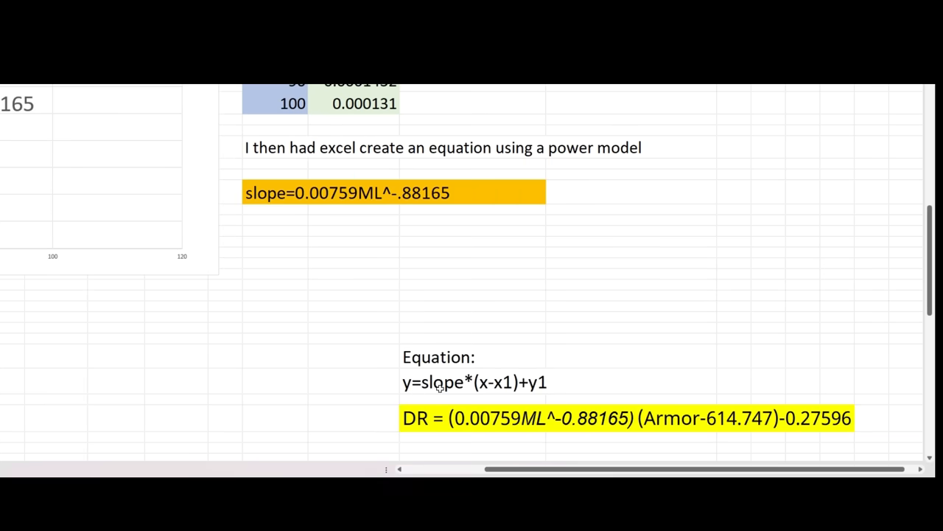
pyautogui.moveTo(503, 378)
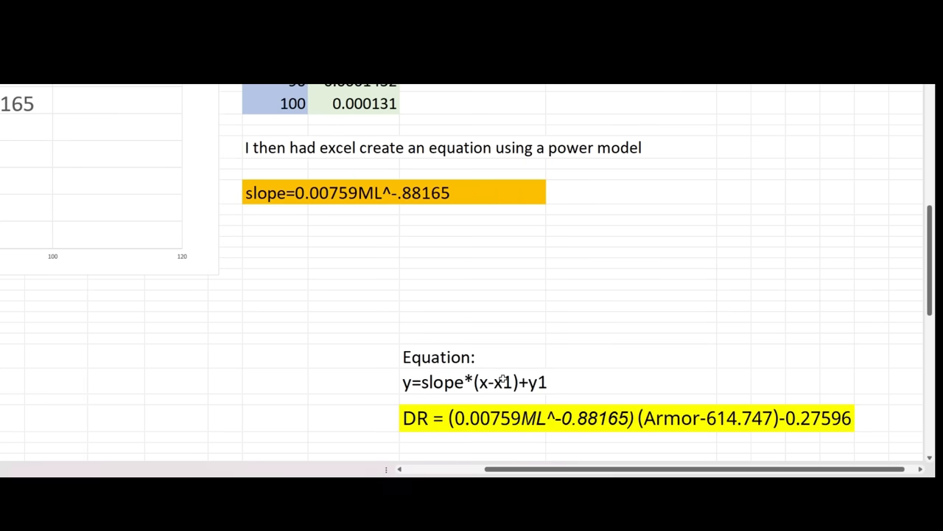
pyautogui.moveTo(550, 382)
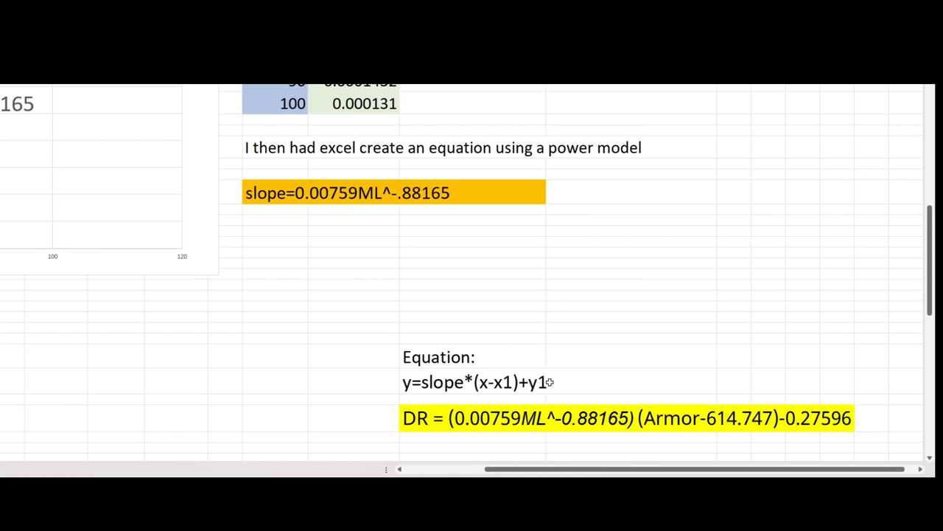
pyautogui.moveTo(411, 391)
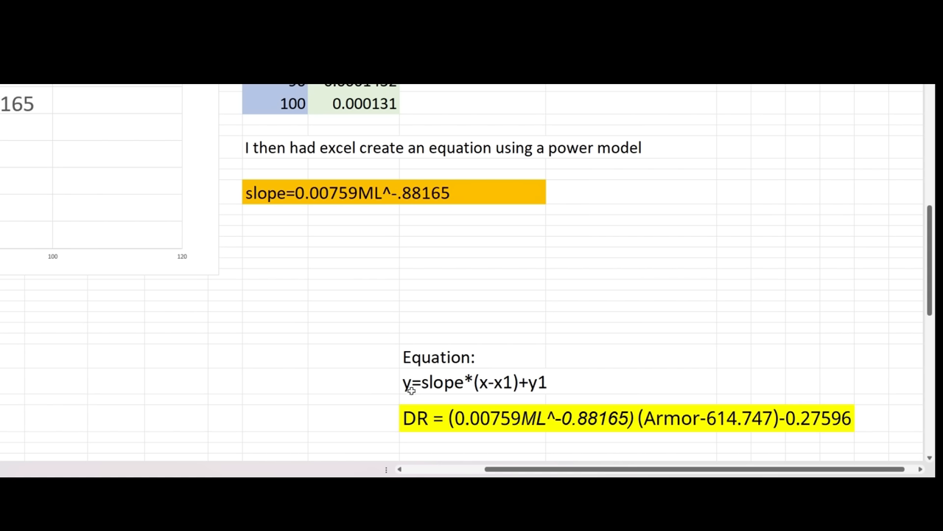
pyautogui.moveTo(410, 385)
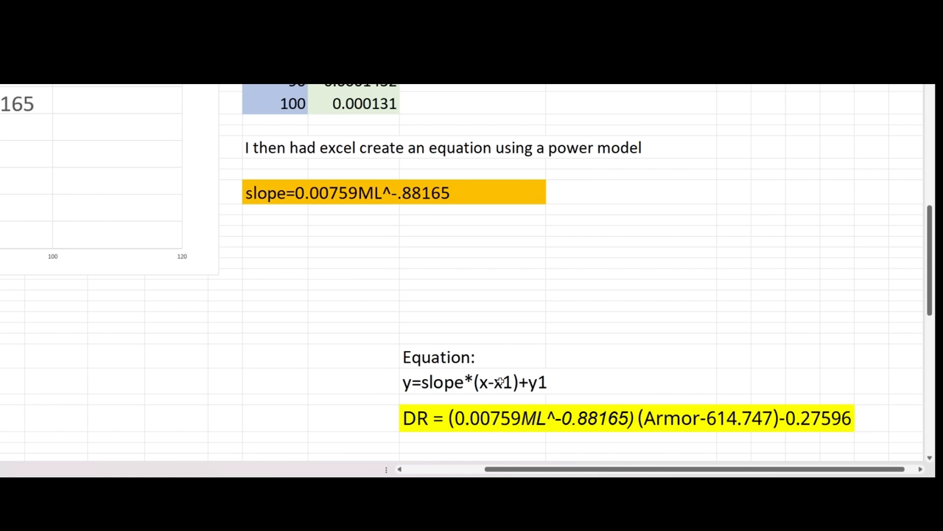
pyautogui.moveTo(657, 418)
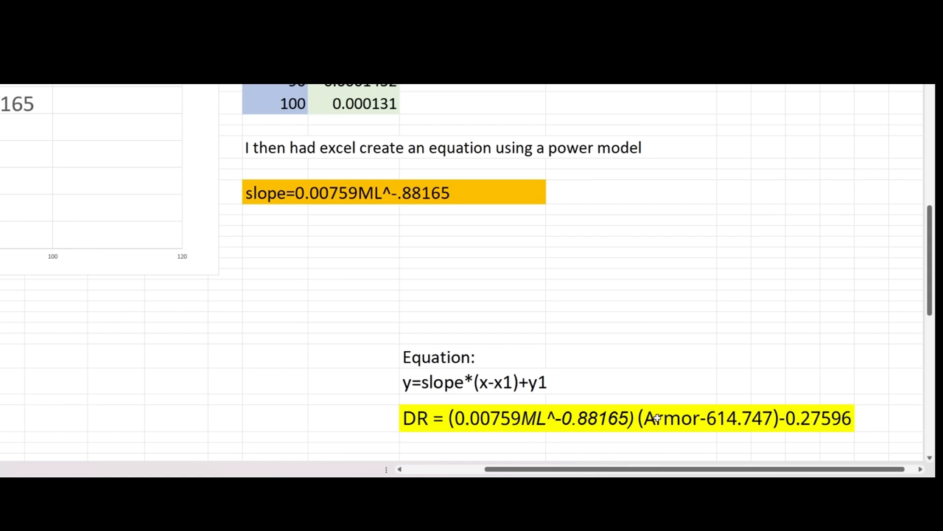
pyautogui.moveTo(506, 372)
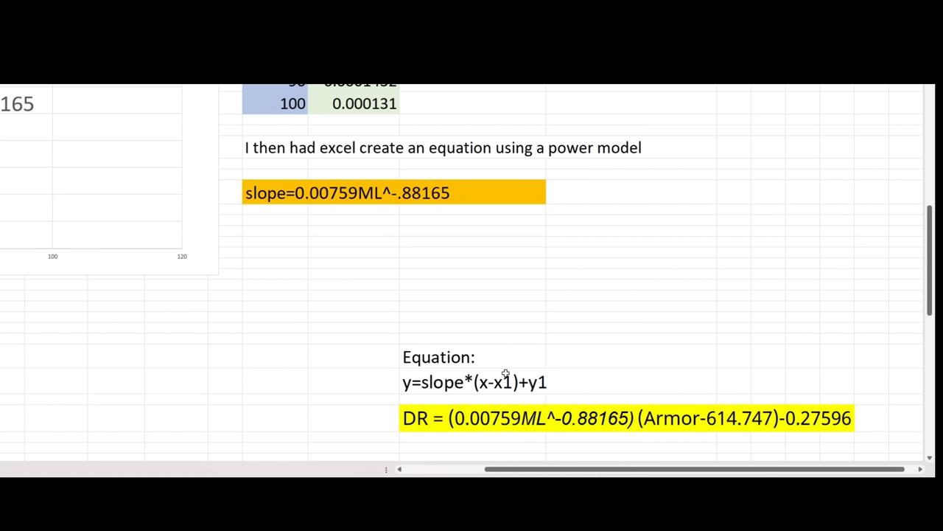
pyautogui.scroll(3)
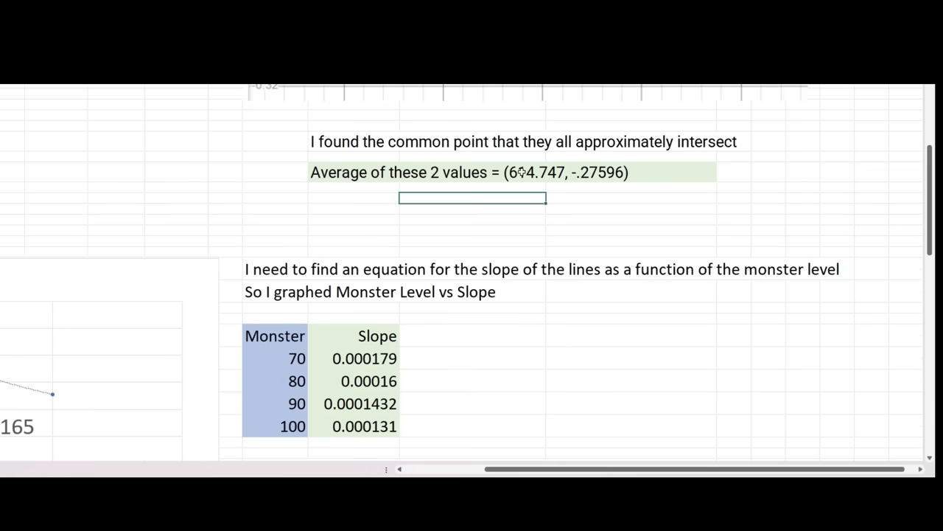
pyautogui.scroll(-3)
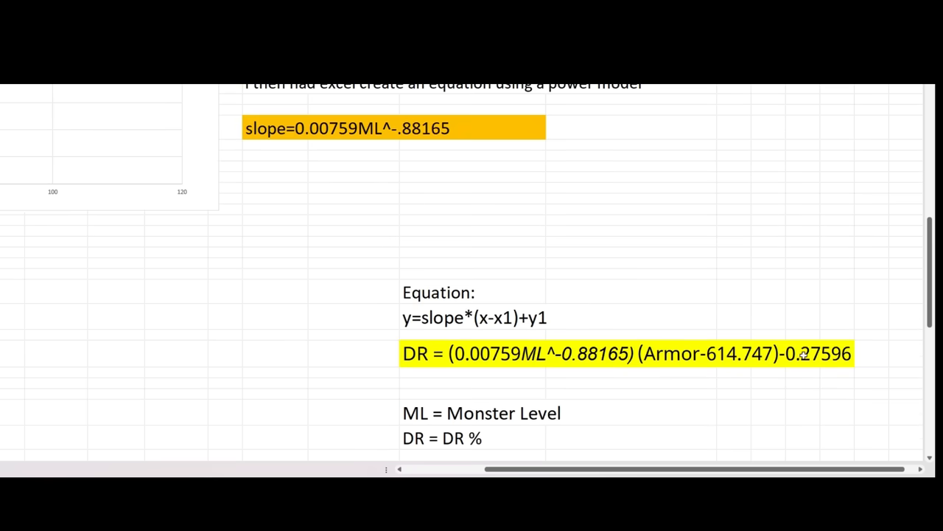
pyautogui.scroll(3)
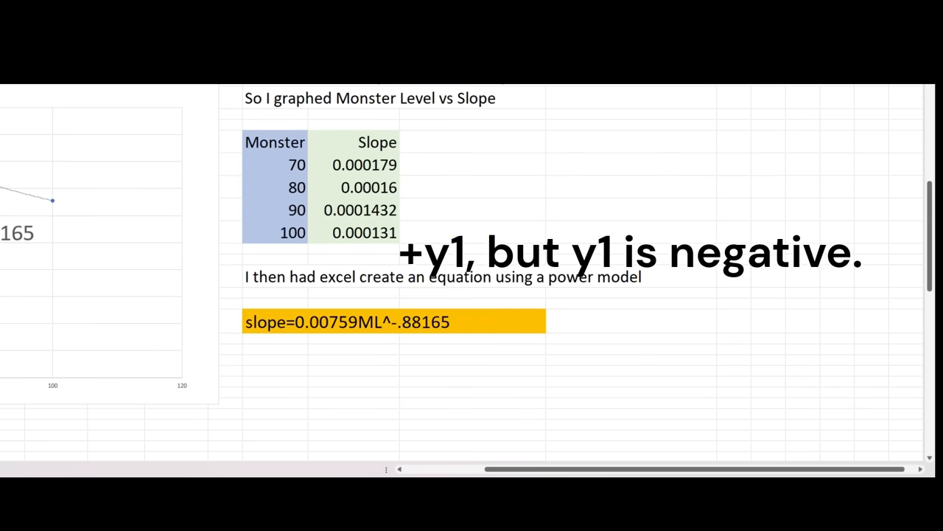
pyautogui.scroll(-3)
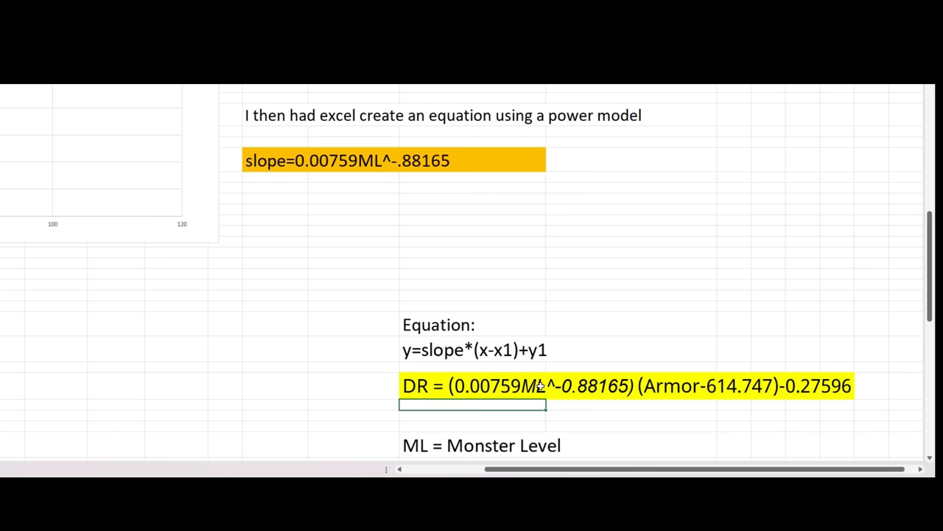
pyautogui.scroll(-3)
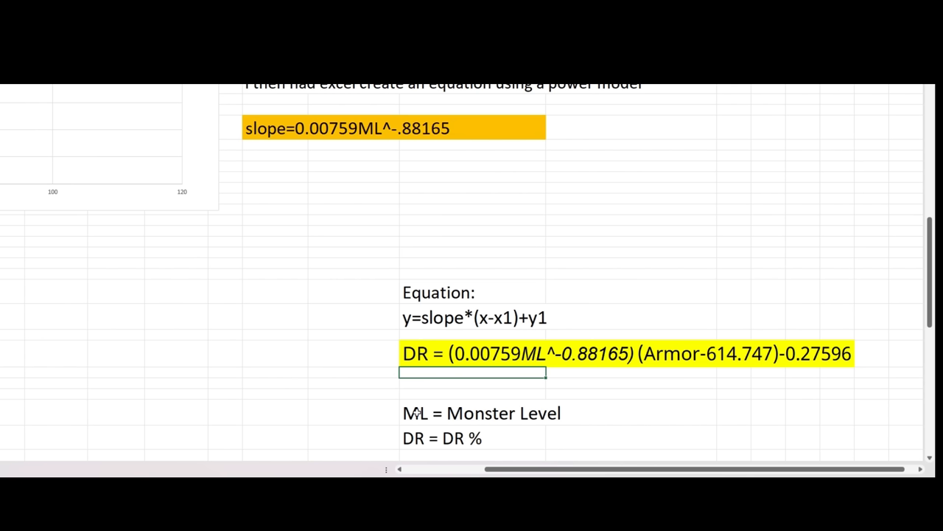
pyautogui.moveTo(662, 355)
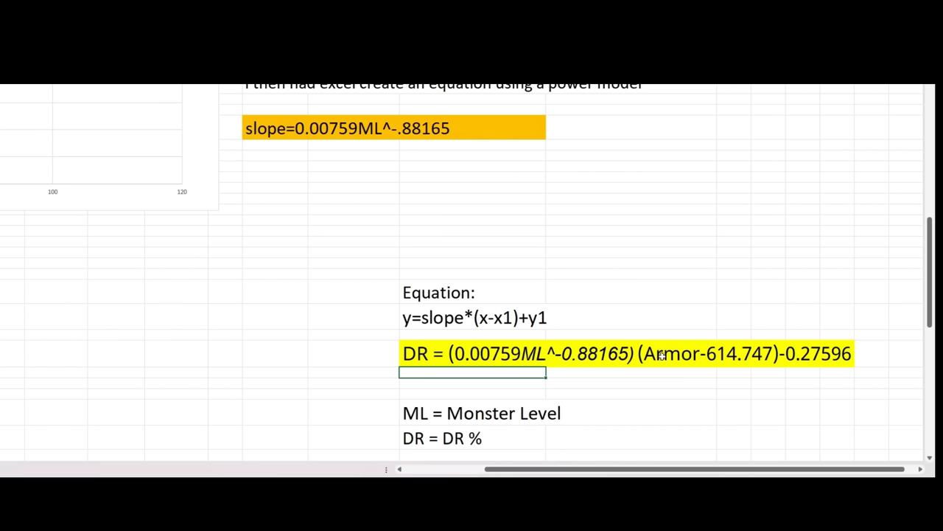
pyautogui.scroll(3)
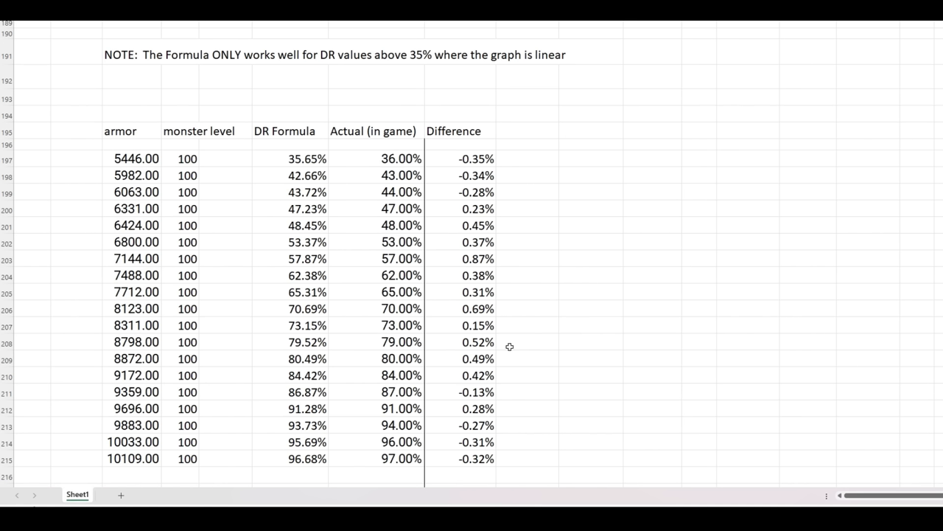
pyautogui.moveTo(229, 251)
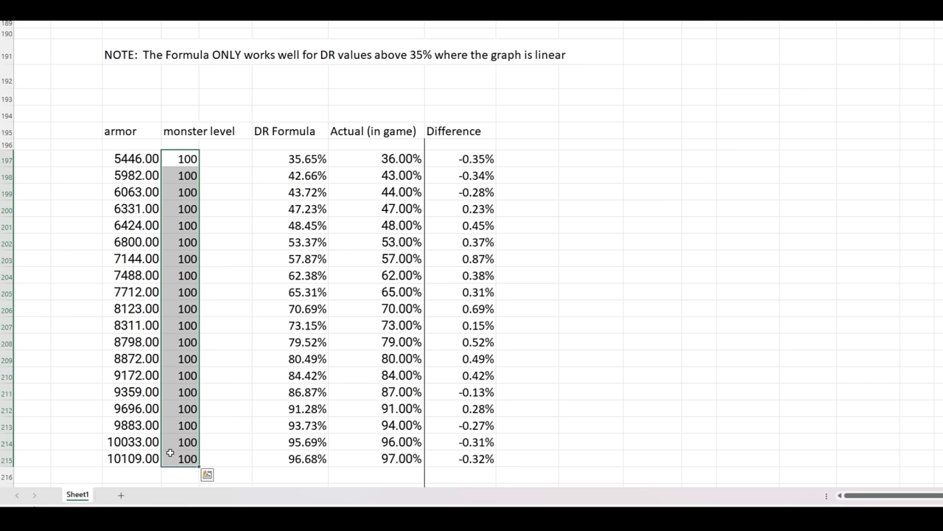
pyautogui.click(132, 158)
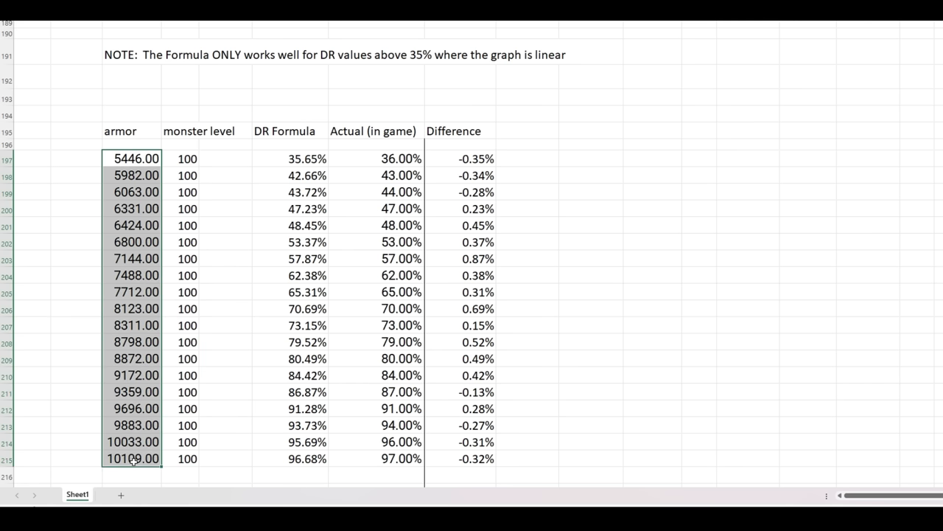
pyautogui.click(132, 457)
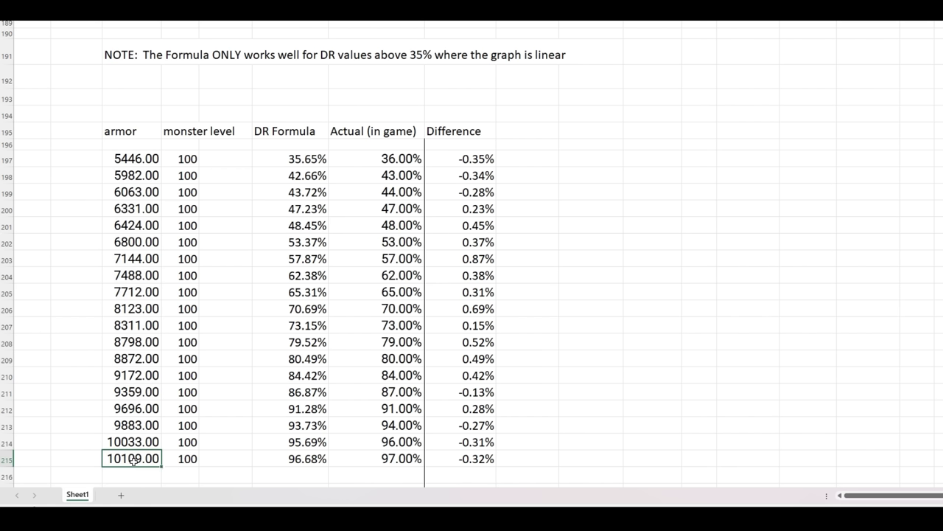
pyautogui.click(290, 159)
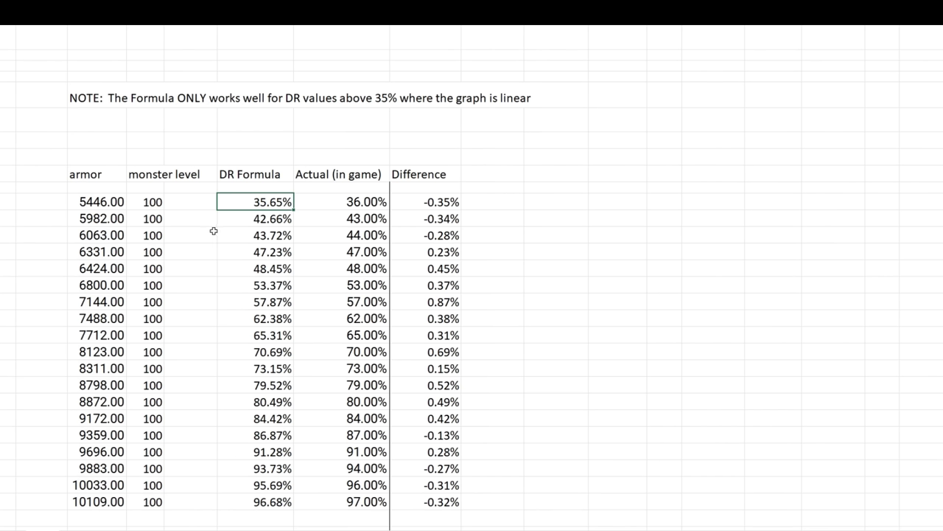
pyautogui.moveTo(263, 212)
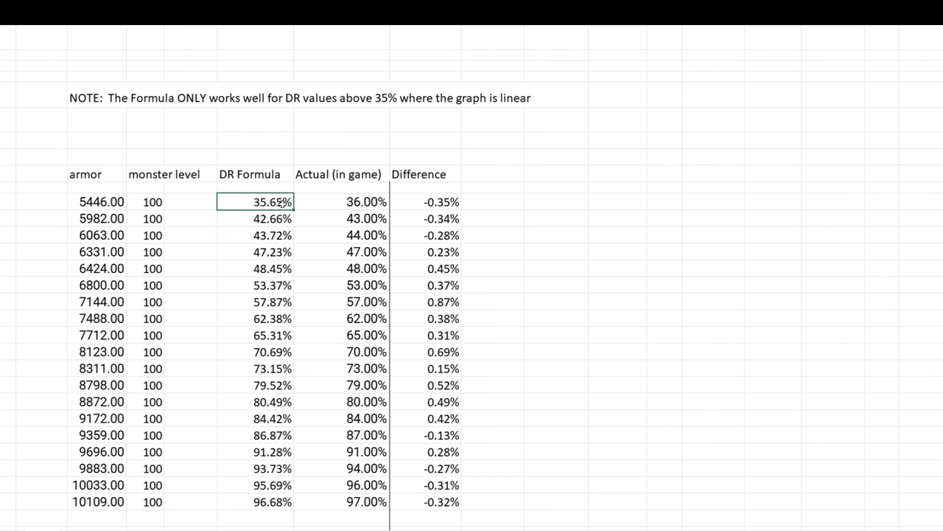
pyautogui.click(366, 201)
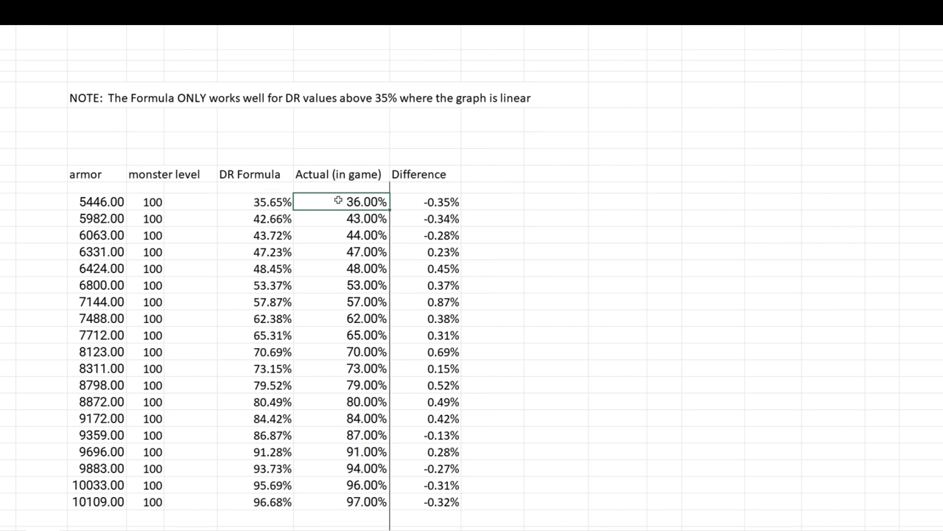
pyautogui.click(442, 201)
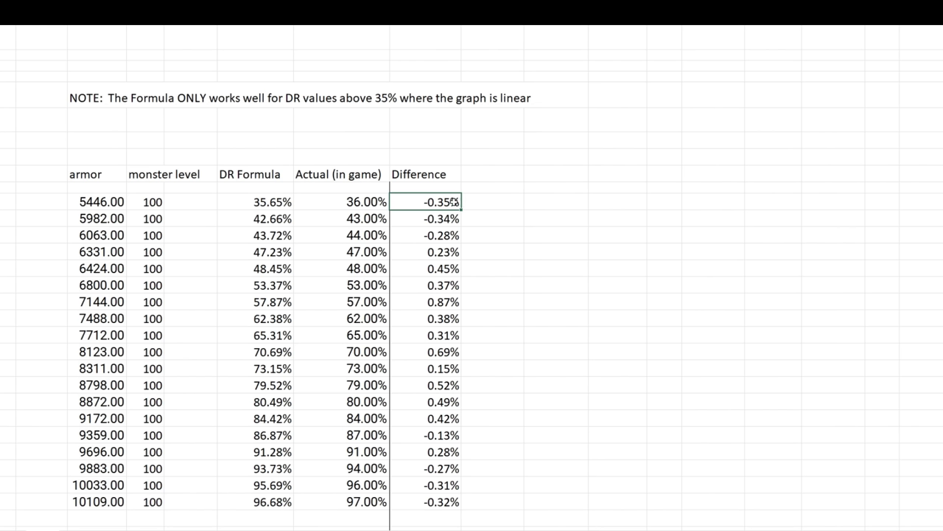
pyautogui.click(339, 201)
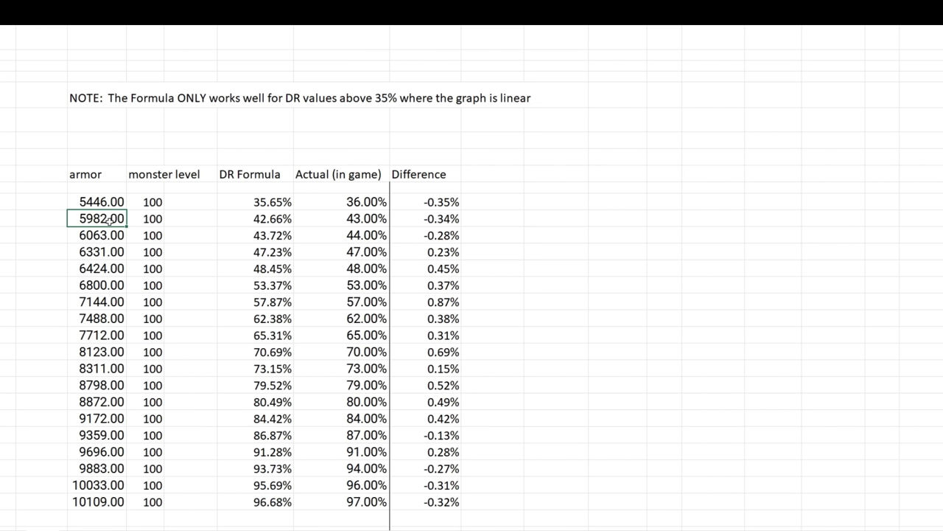
pyautogui.click(272, 218)
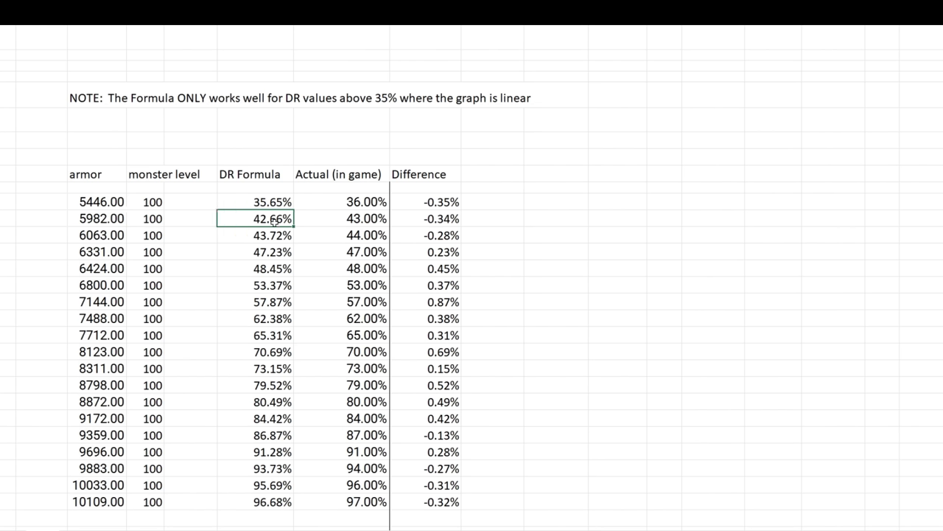
pyautogui.click(367, 218)
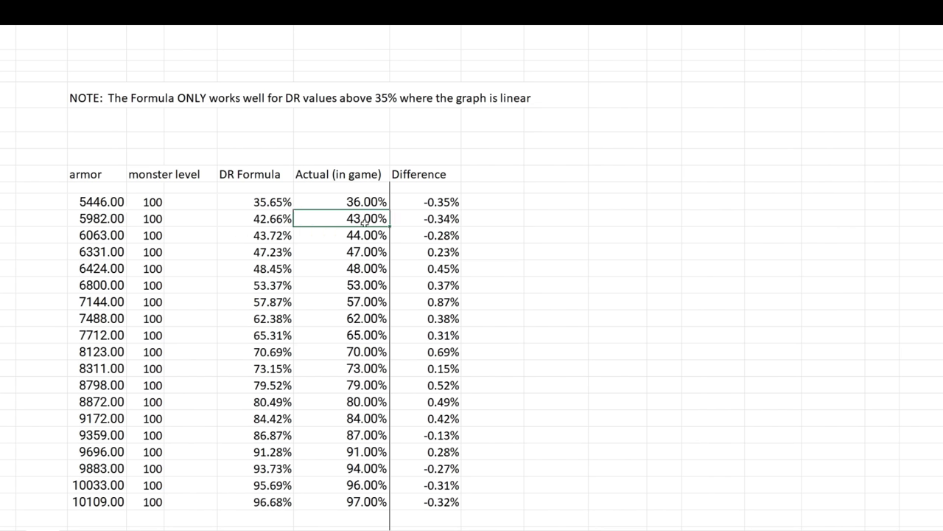
pyautogui.click(442, 218)
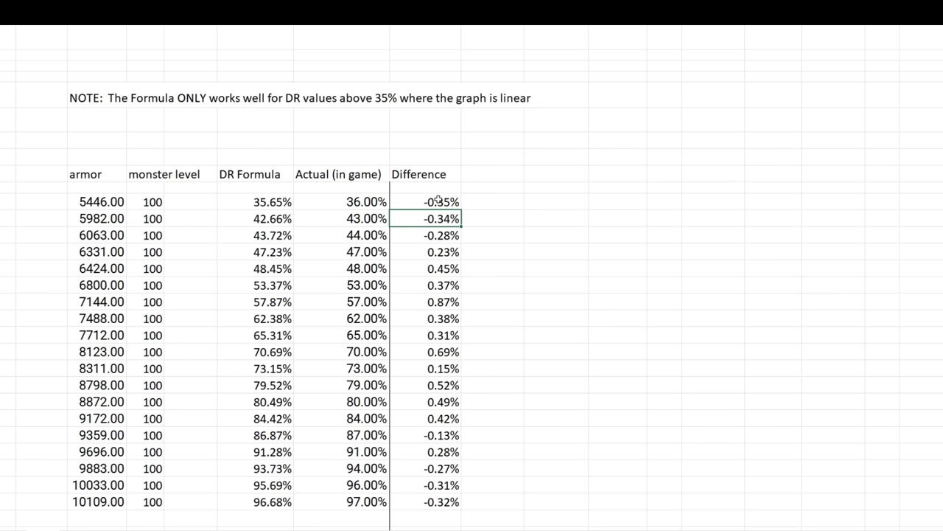
pyautogui.moveTo(424, 201); pyautogui.dragTo(424, 485)
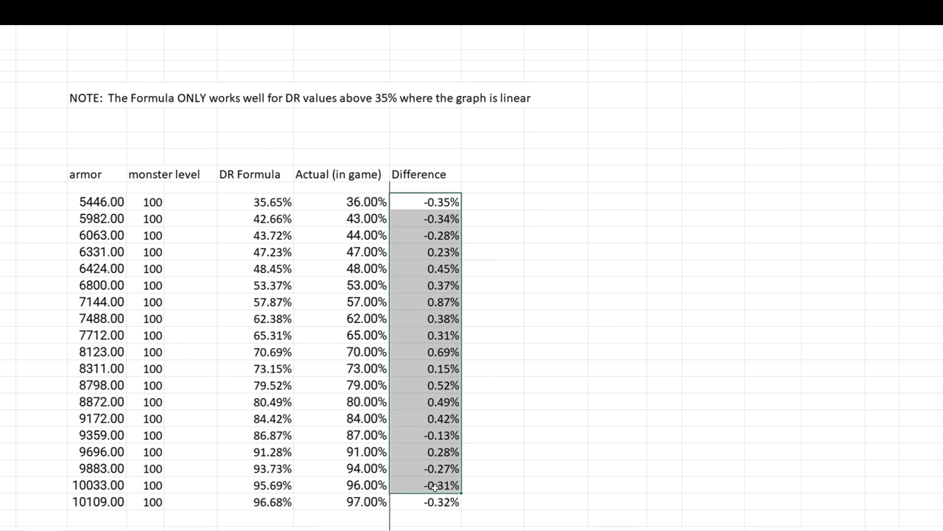
pyautogui.click(97, 501)
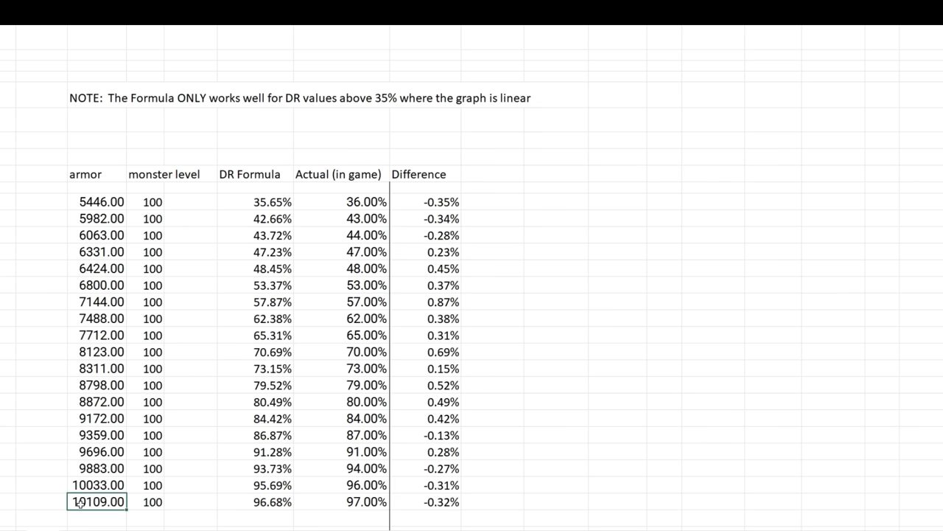
pyautogui.click(425, 501)
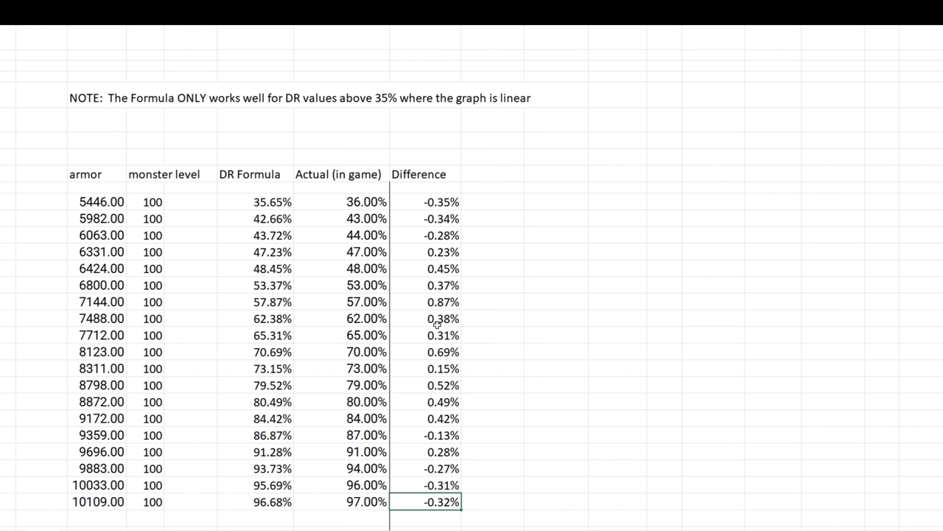
pyautogui.moveTo(437, 275)
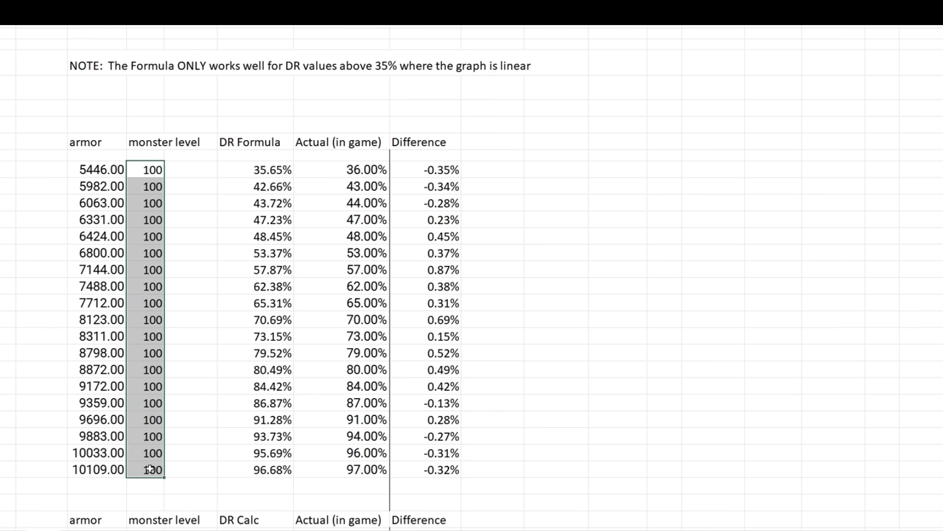
pyautogui.scroll(-3)
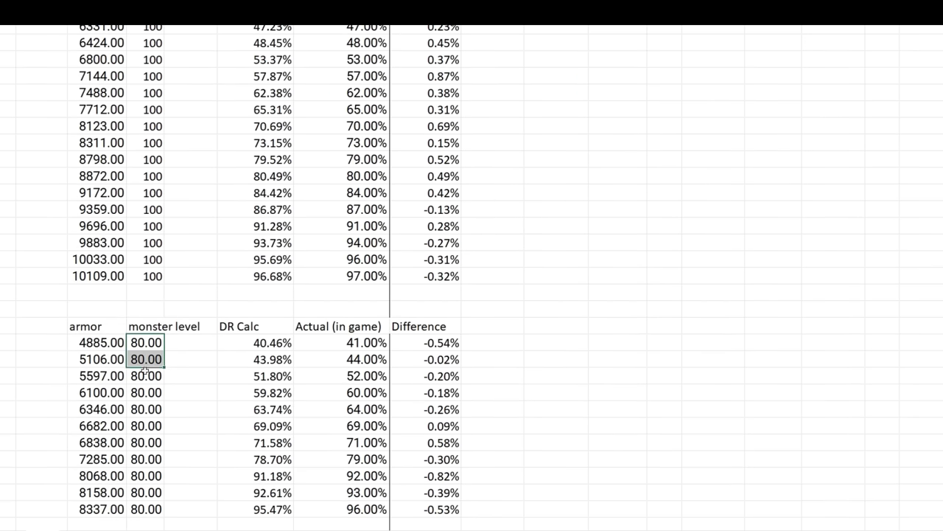
pyautogui.click(145, 509)
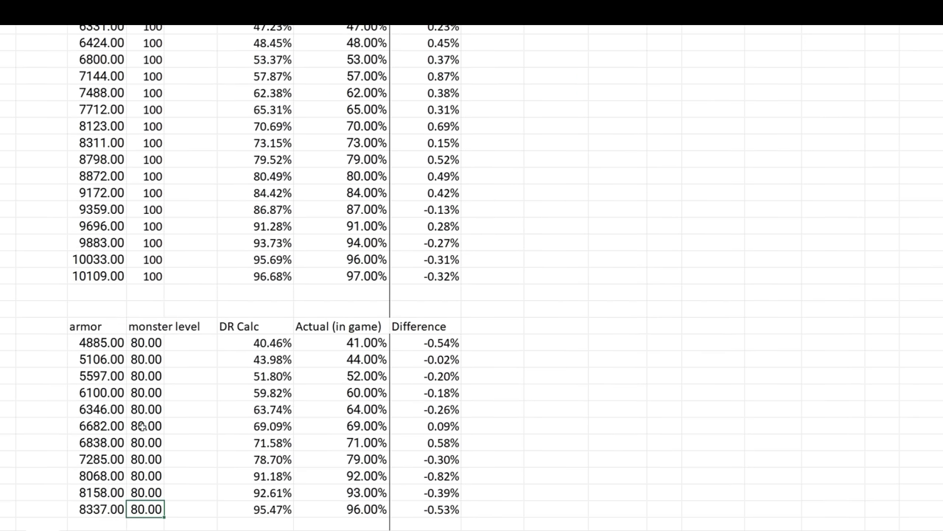
pyautogui.click(254, 342)
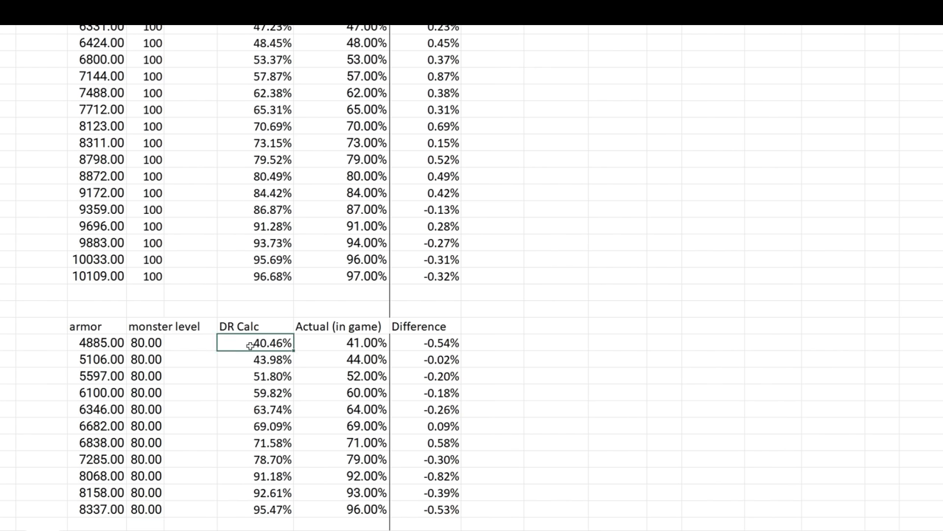
pyautogui.moveTo(271, 345)
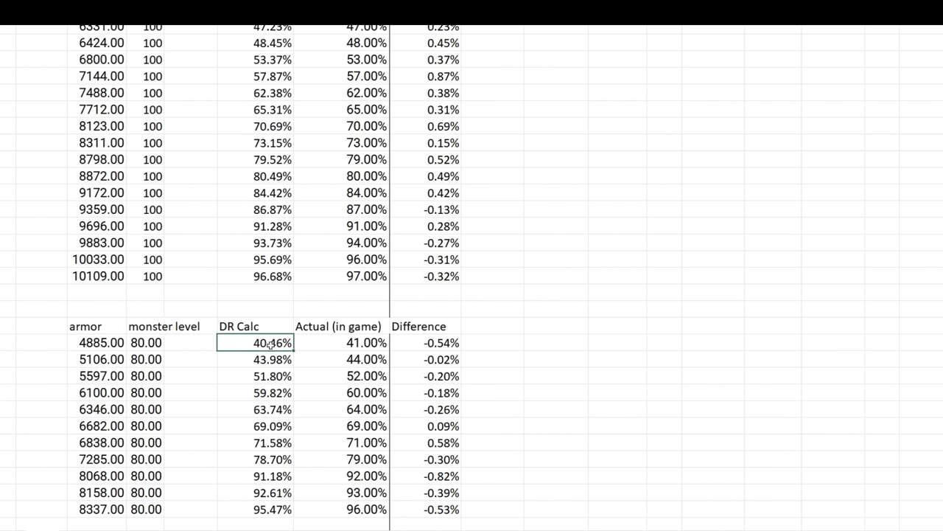
pyautogui.click(339, 342)
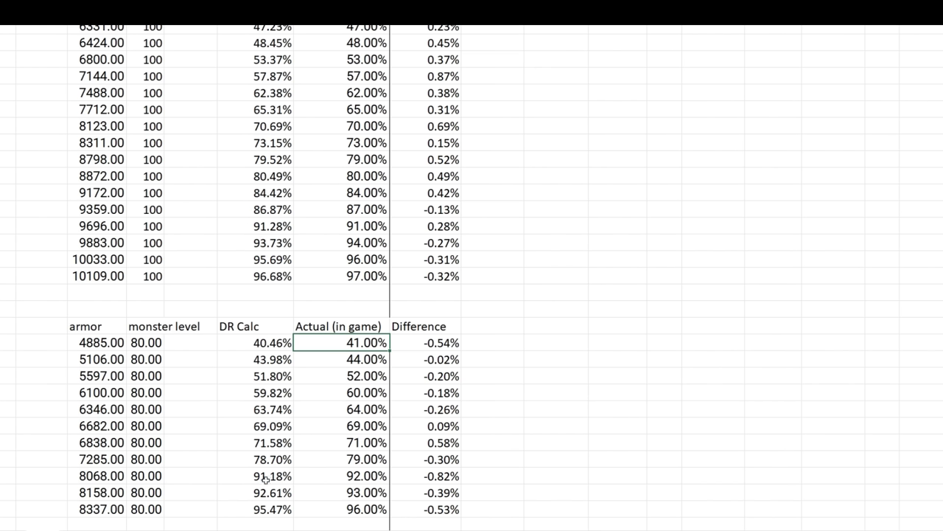
pyautogui.click(272, 509)
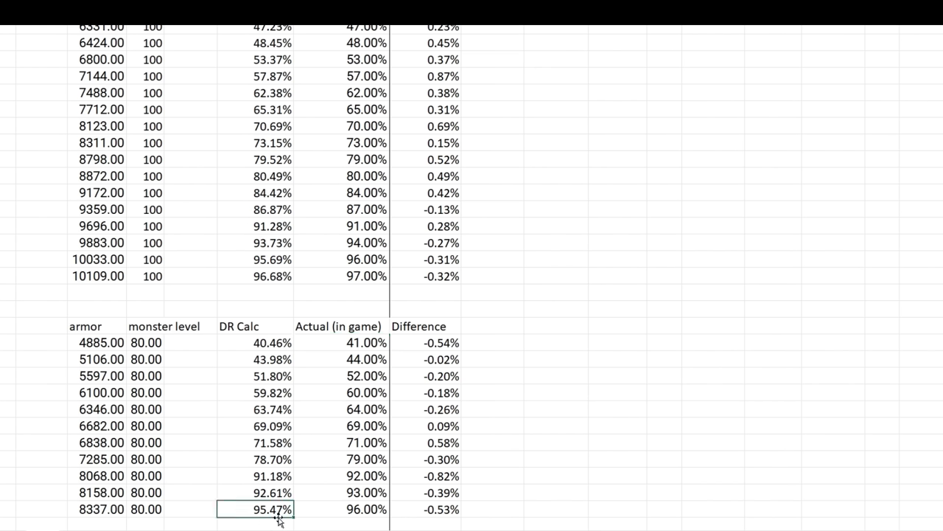
pyautogui.click(341, 510)
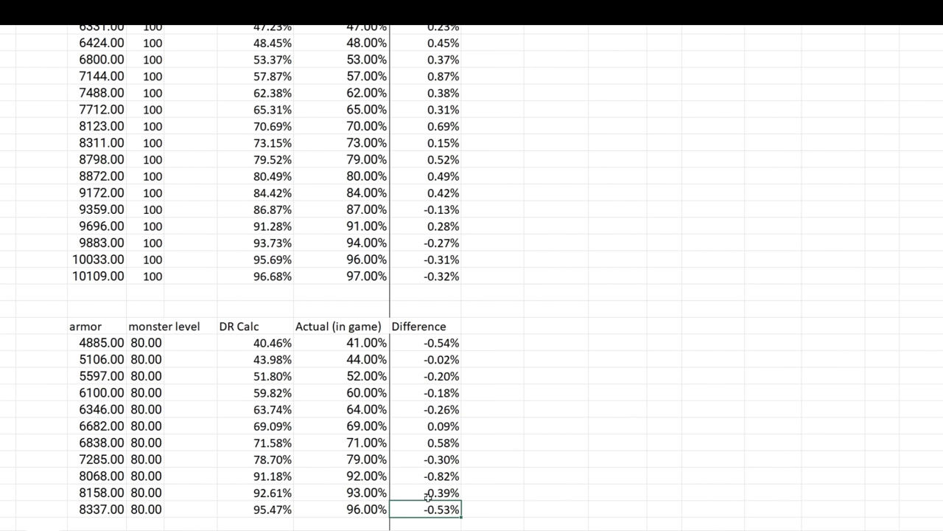
pyautogui.moveTo(404, 484)
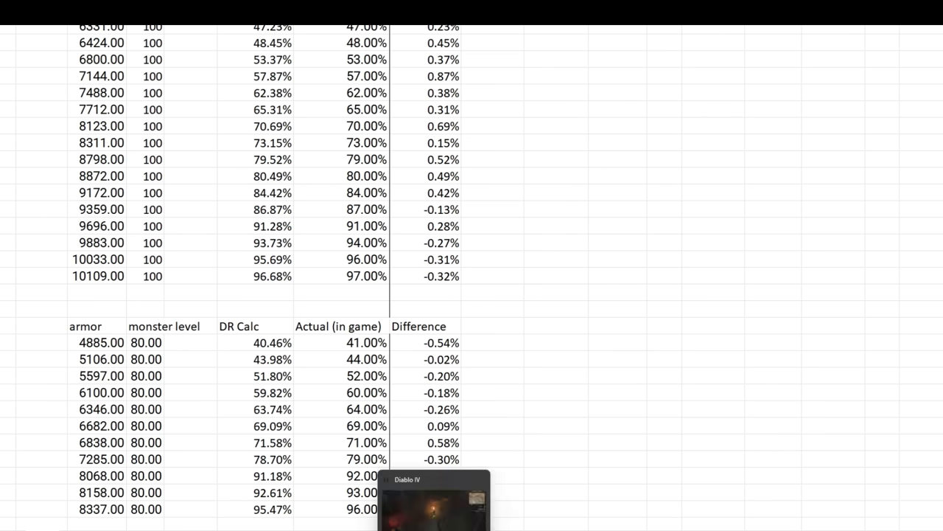
# Step: Show the character stats panel with 9,029 armor, 7,030 attack power and 13,800 life
pyautogui.click(433, 501)
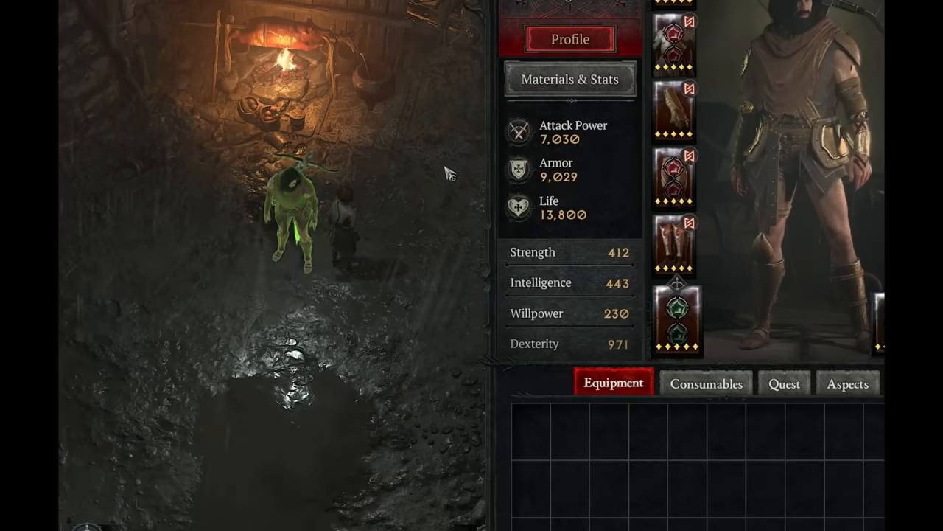
pyautogui.moveTo(538, 177)
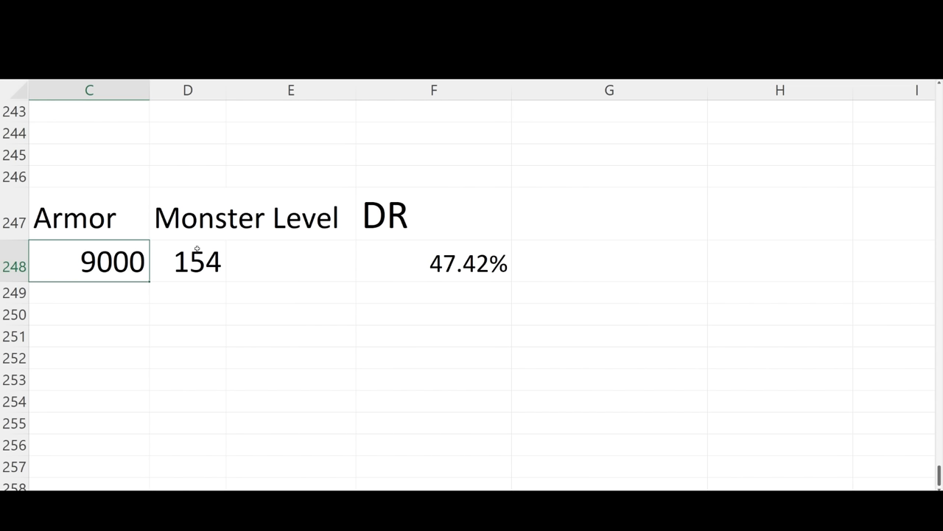
# Step: Inspect the calculator's monster level 154, armor value and DR result
pyautogui.click(187, 261)
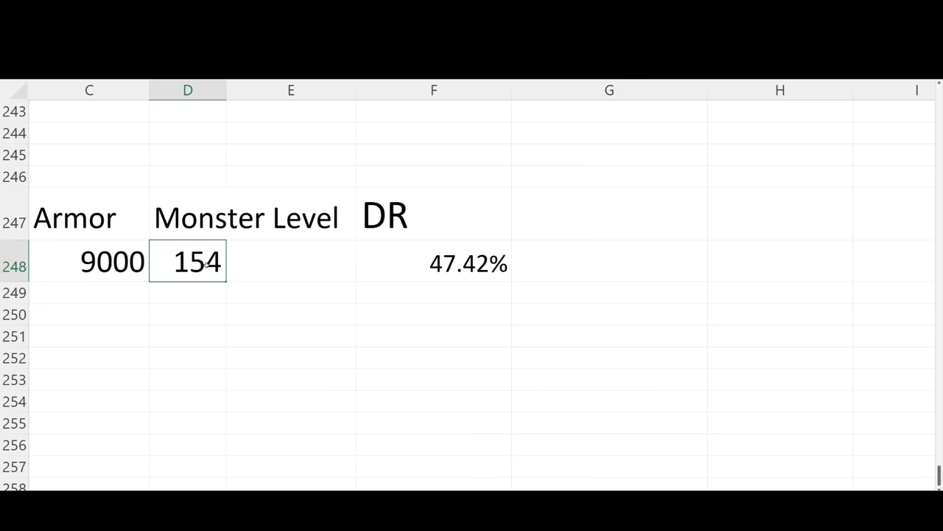
pyautogui.click(89, 261)
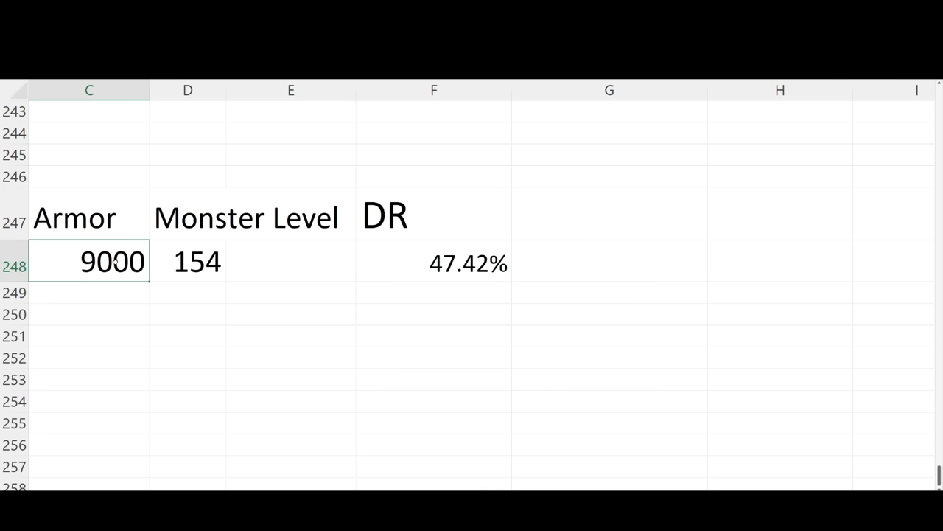
pyautogui.click(433, 261)
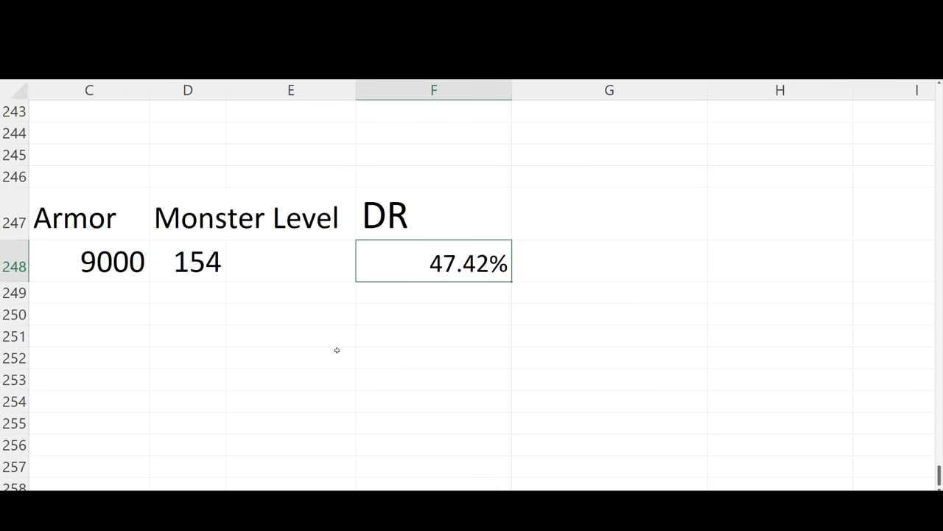
pyautogui.click(88, 262)
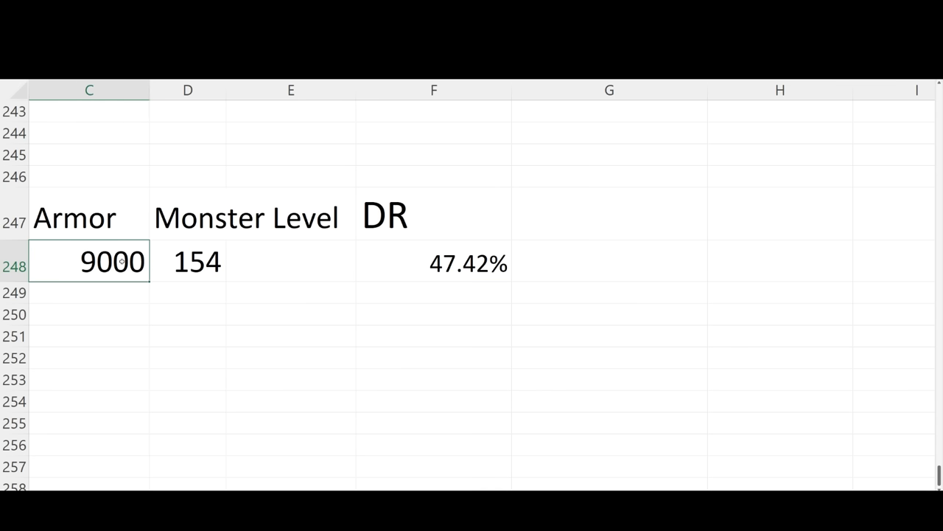
pyautogui.moveTo(413, 268)
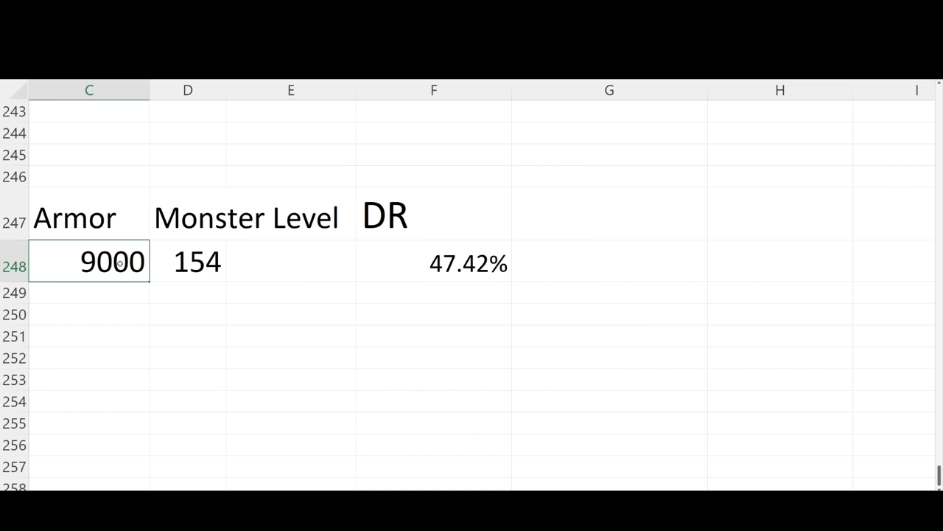
# Step: Try armor values 1000, 11000 and 12500 and check the resulting damage reduction
pyautogui.write('1000')
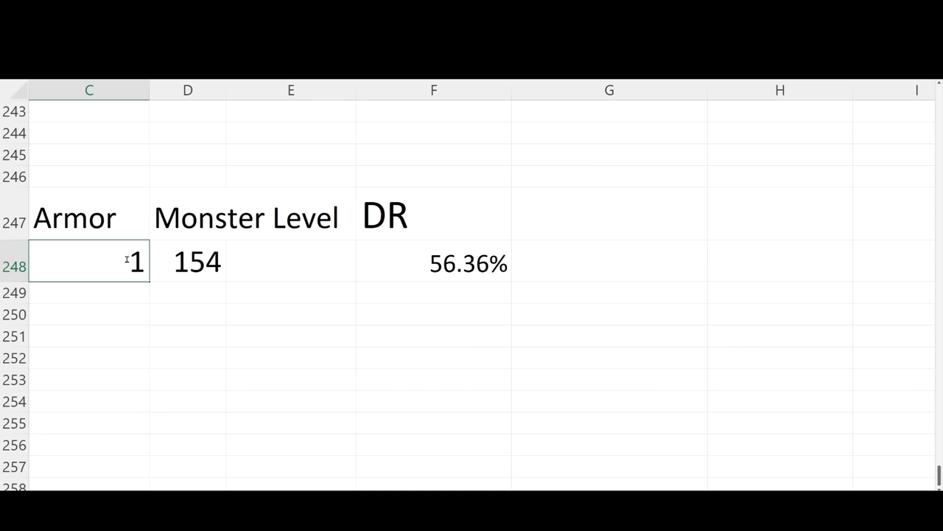
pyautogui.write('11000')
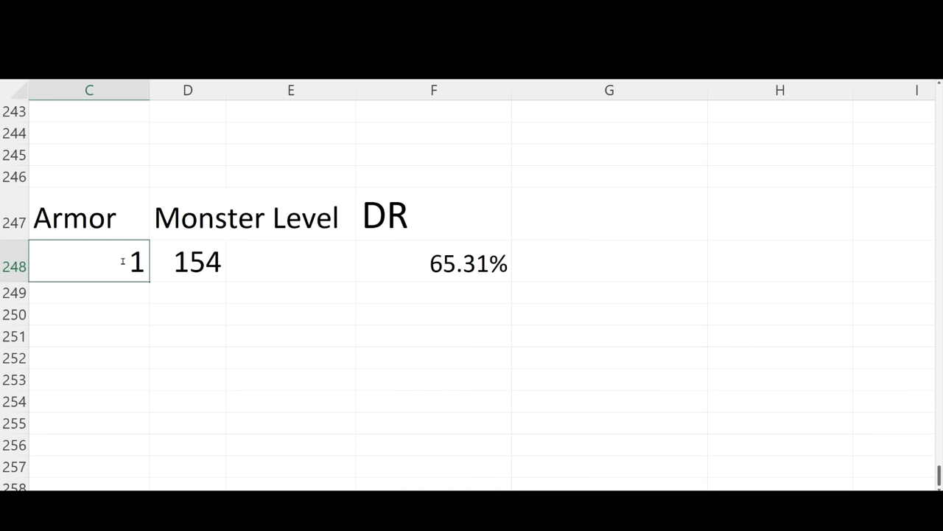
pyautogui.write('12500')
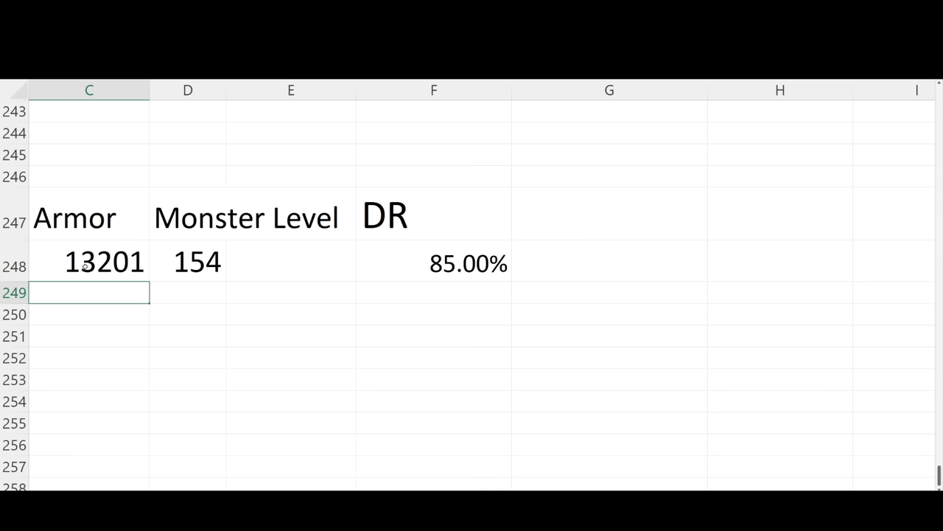
pyautogui.click(433, 263)
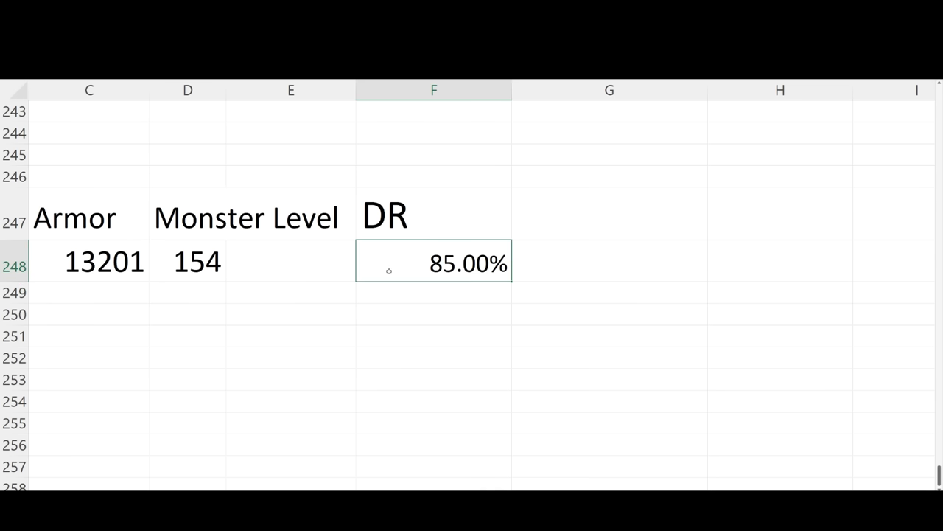
pyautogui.moveTo(157, 273)
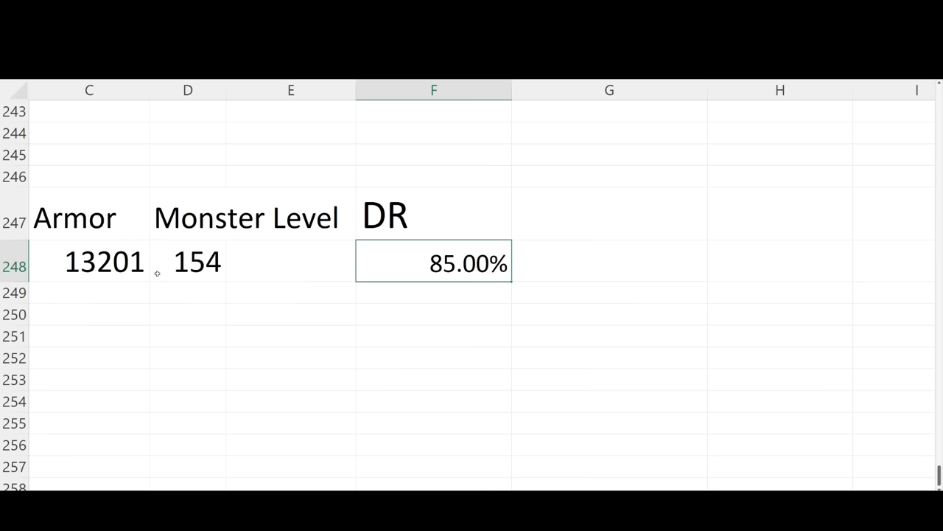
pyautogui.click(88, 262)
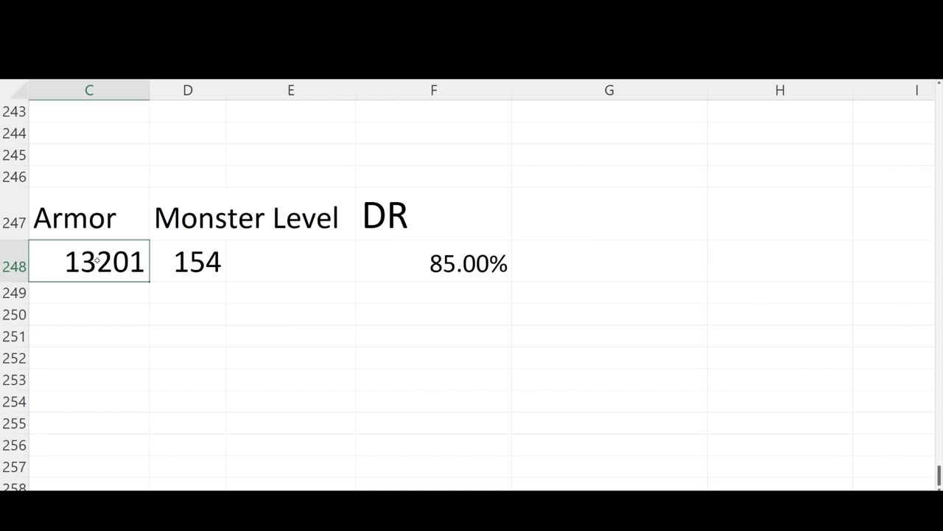
pyautogui.click(187, 262)
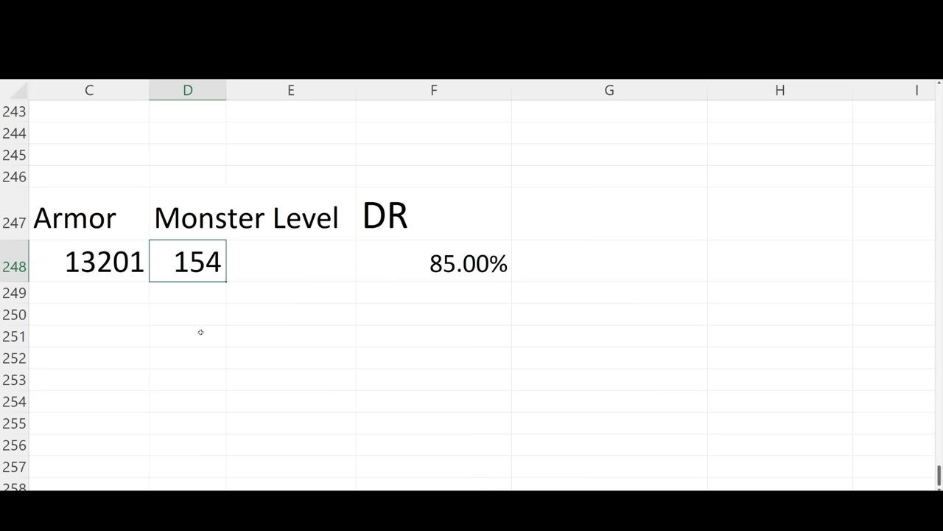
# Step: Set monster level to 134, try armor 10000, and confirm armor 12000
pyautogui.write('1')
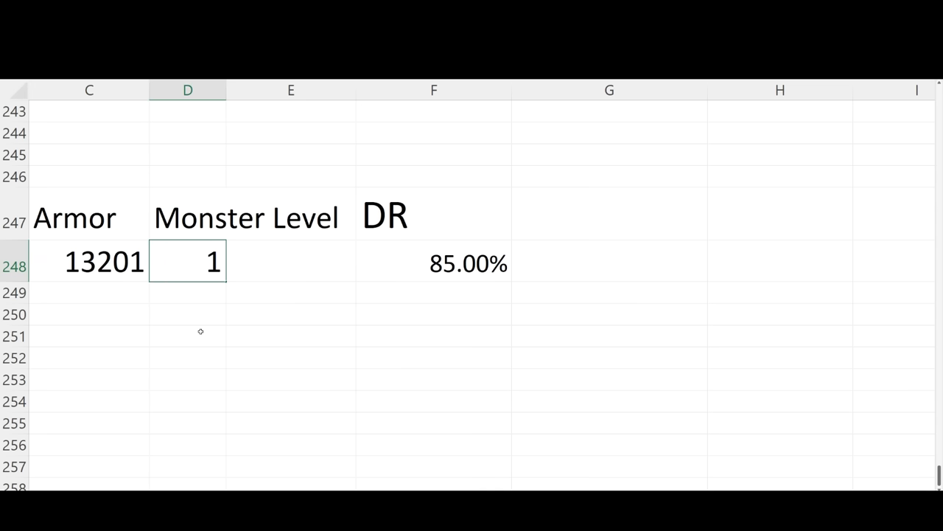
pyautogui.write('34')
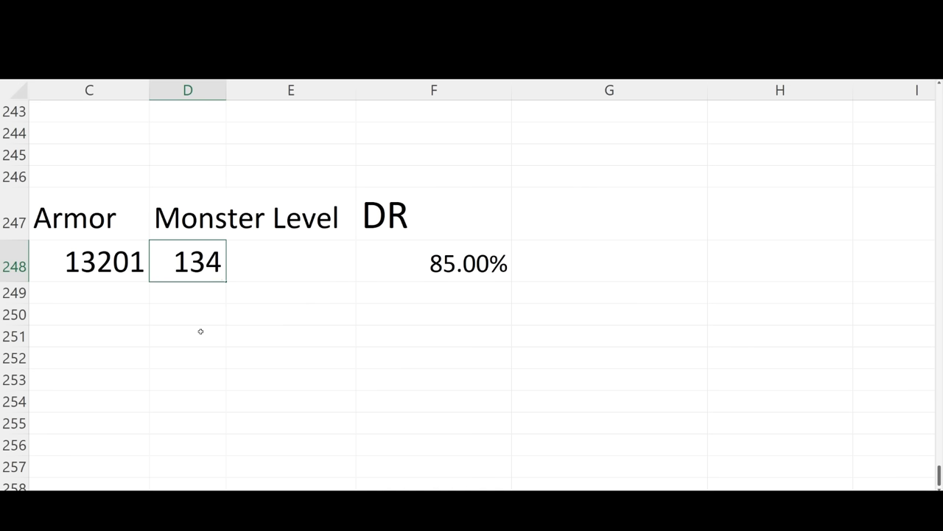
pyautogui.click(88, 262)
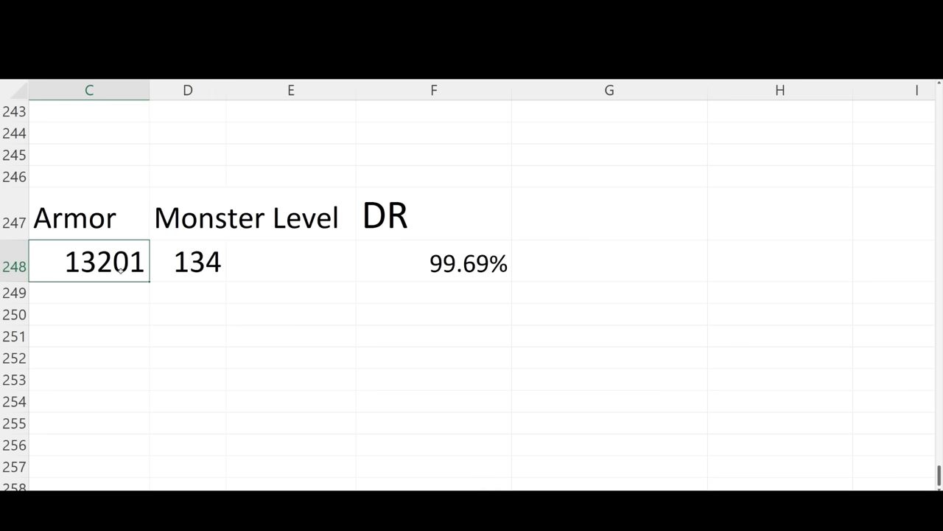
pyautogui.write('10000')
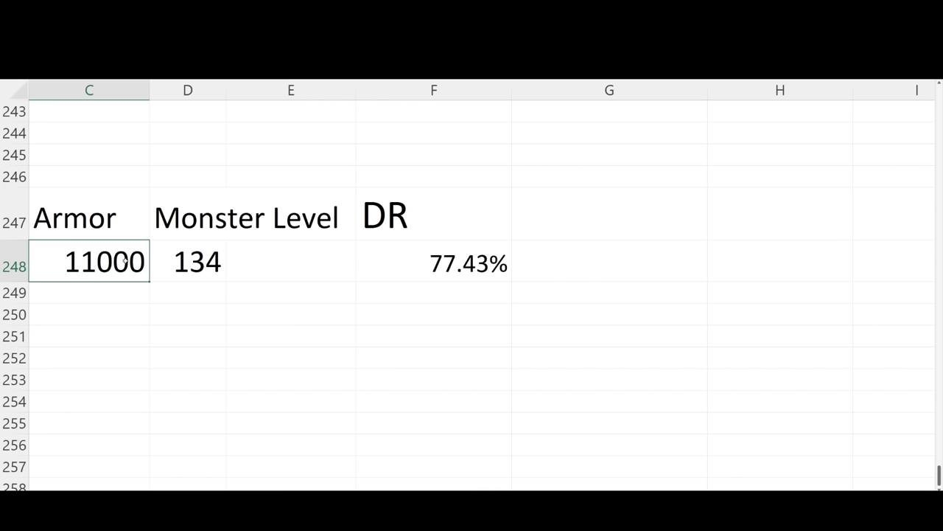
pyautogui.write('12000')
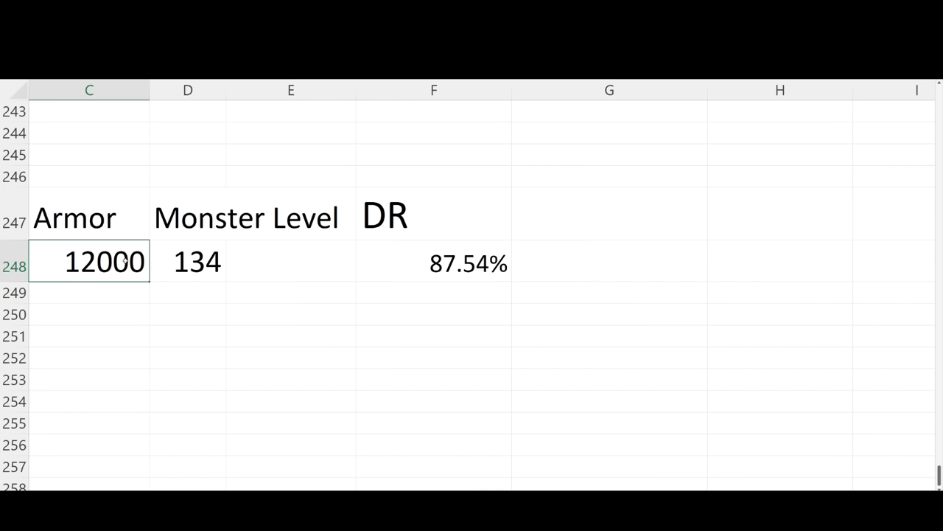
pyautogui.write('116')
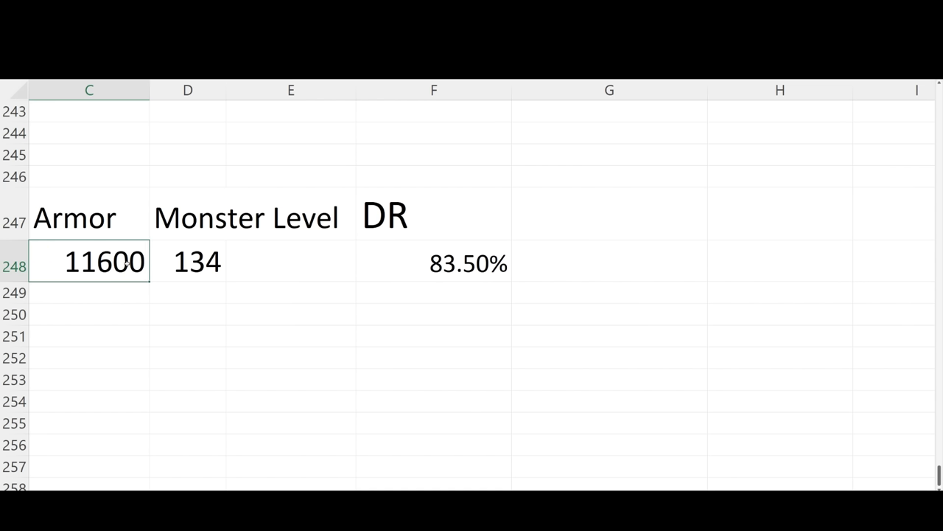
pyautogui.write('1')
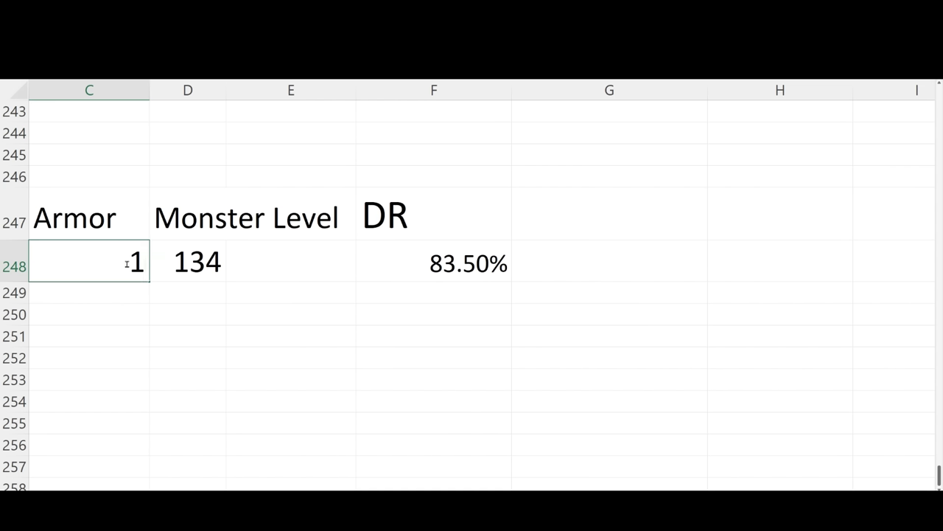
pyautogui.write('12000')
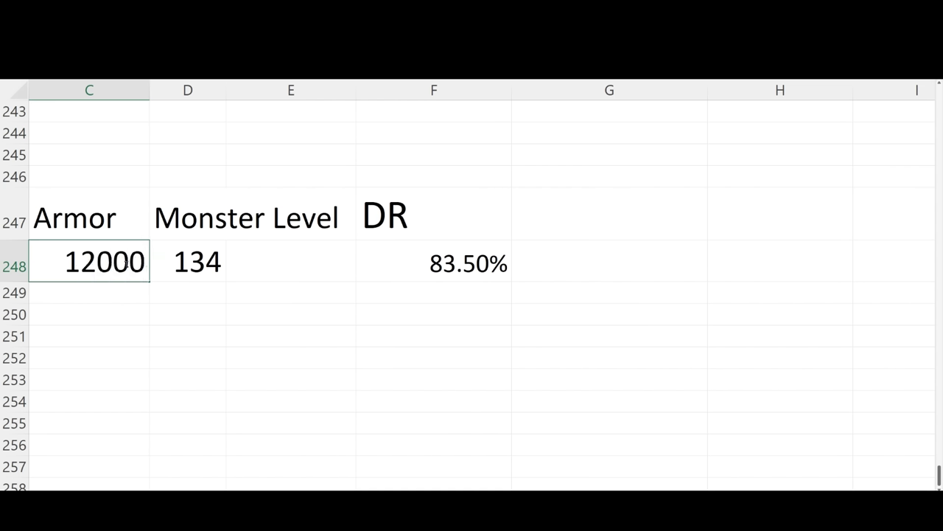
pyautogui.press('enter')
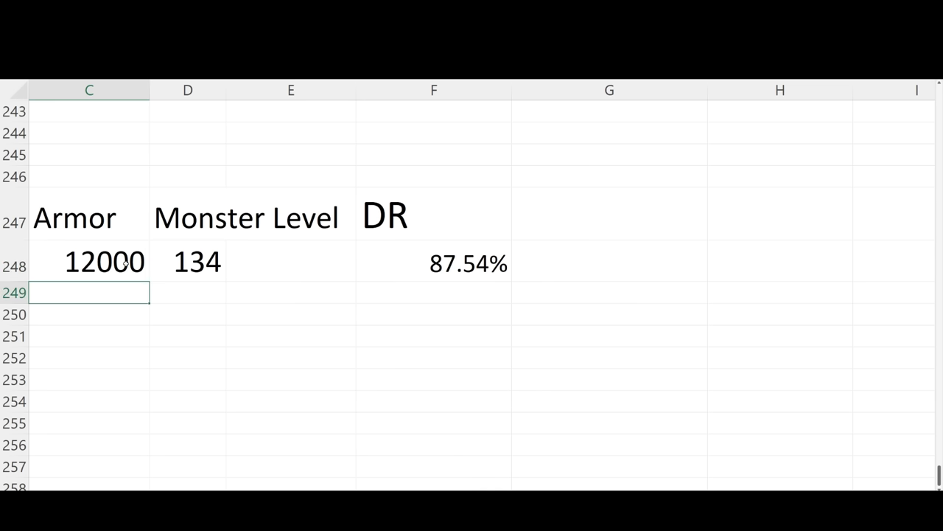